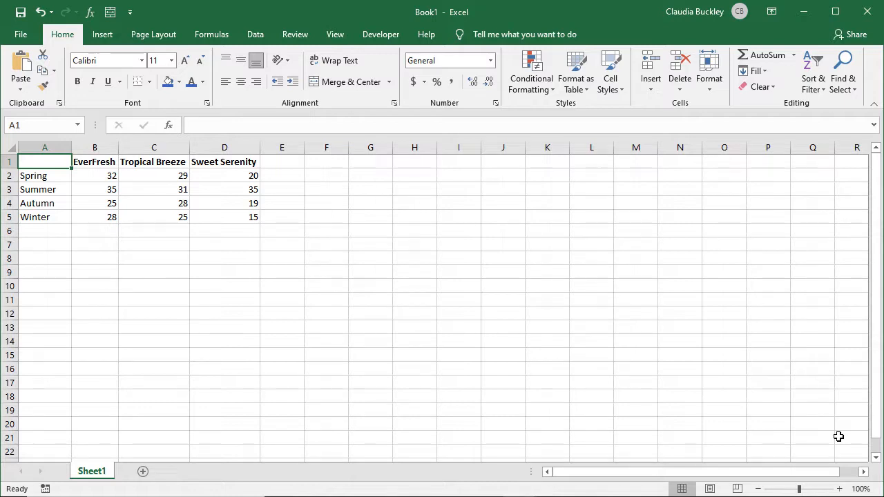
{"action": "mouse_move", "coordinate": [828, 434]}
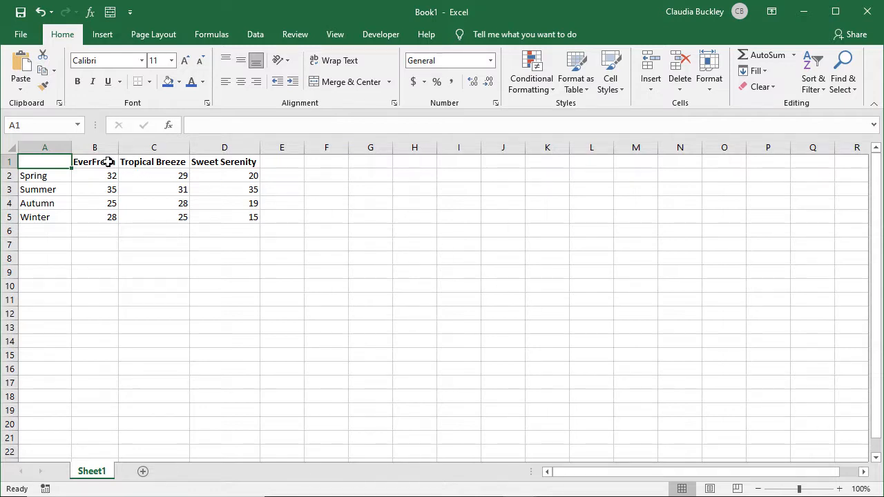
Step: Try partial selections of the fragrance headers and season names, clearing each attempt
{"action": "left_click_drag", "start_coordinate": [94, 162], "coordinate": [224, 161]}
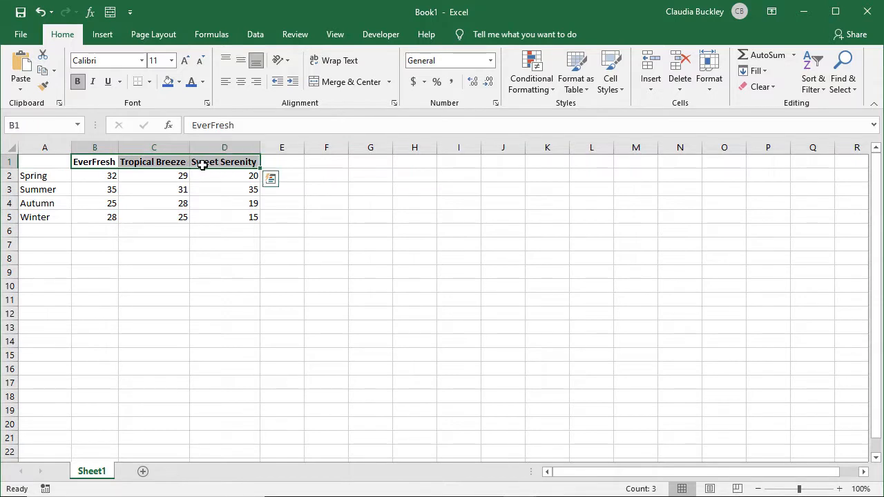
{"action": "left_click_drag", "start_coordinate": [45, 176], "coordinate": [44, 203]}
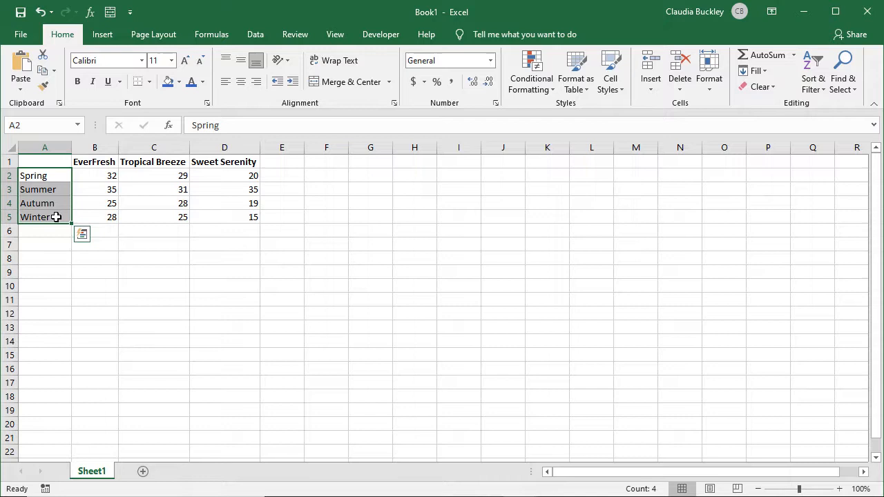
{"action": "left_click", "coordinate": [44, 161]}
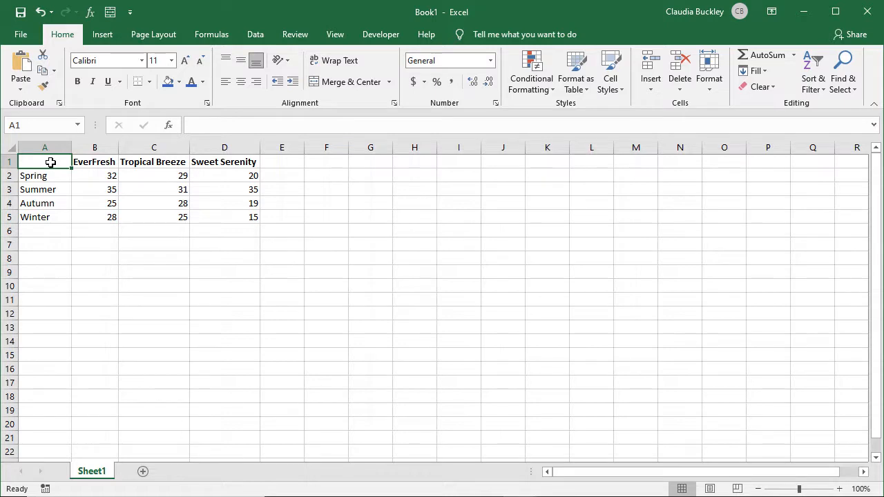
{"action": "left_click_drag", "start_coordinate": [44, 162], "coordinate": [44, 203]}
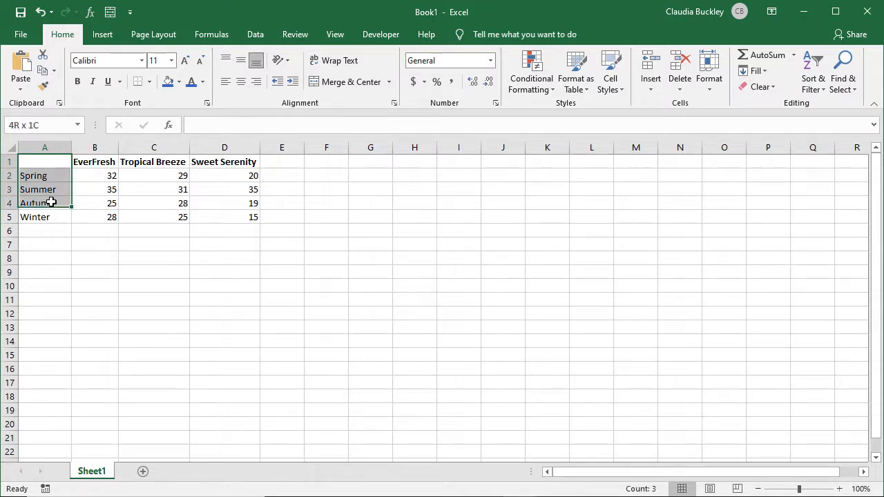
{"action": "left_click_drag", "start_coordinate": [45, 176], "coordinate": [223, 217]}
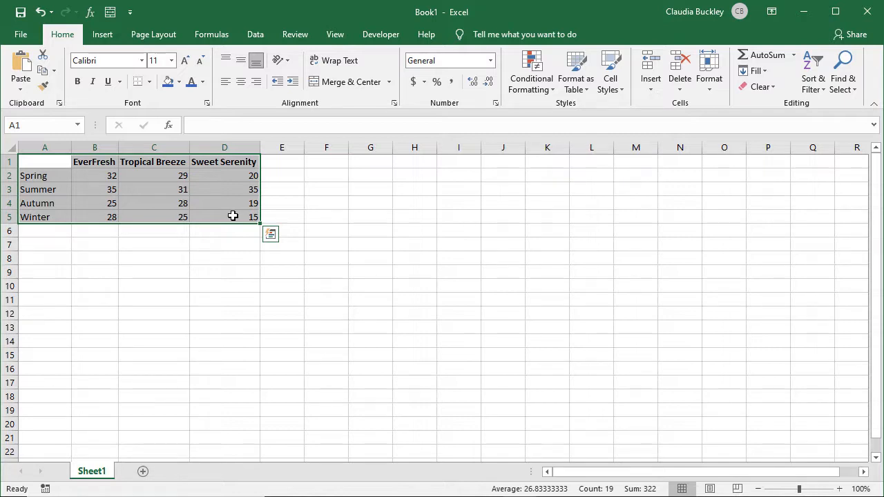
{"action": "left_click", "coordinate": [44, 161]}
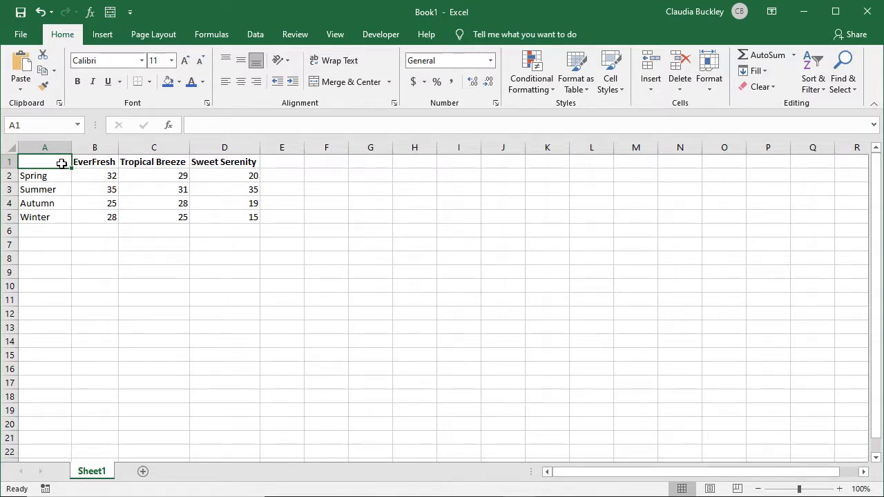
Step: Select the whole table A1:D5 with headers and go to the Insert chart options
{"action": "left_click_drag", "start_coordinate": [44, 162], "coordinate": [44, 217]}
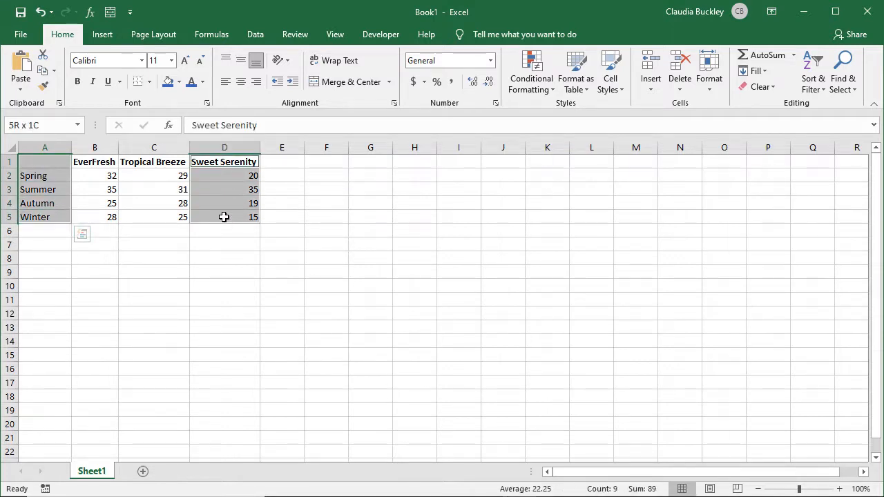
{"action": "left_click", "coordinate": [44, 162]}
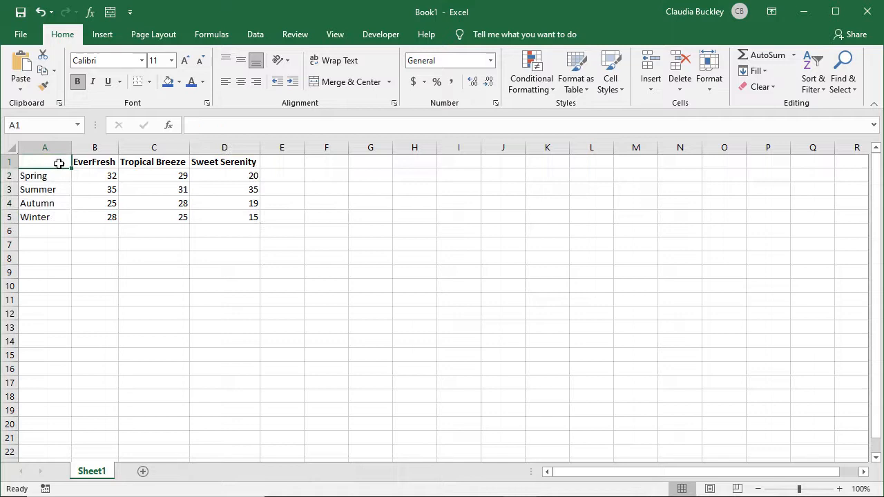
{"action": "left_click_drag", "start_coordinate": [44, 162], "coordinate": [223, 217]}
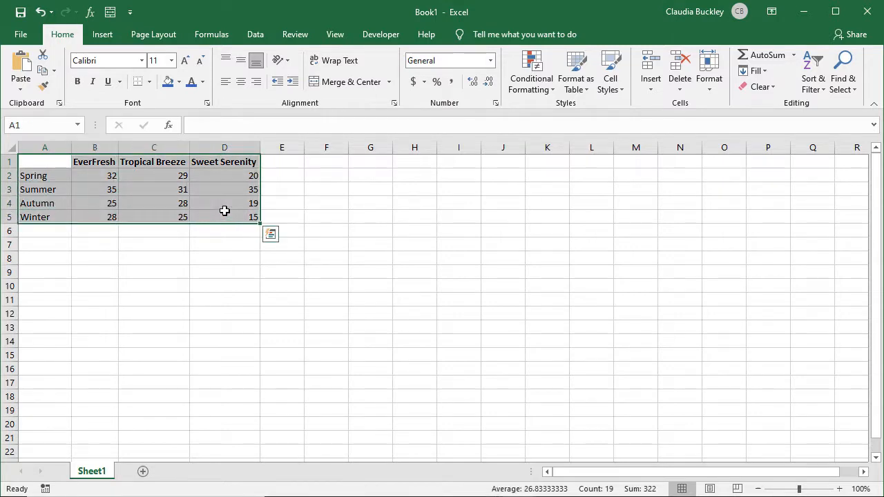
{"action": "left_click", "coordinate": [103, 33]}
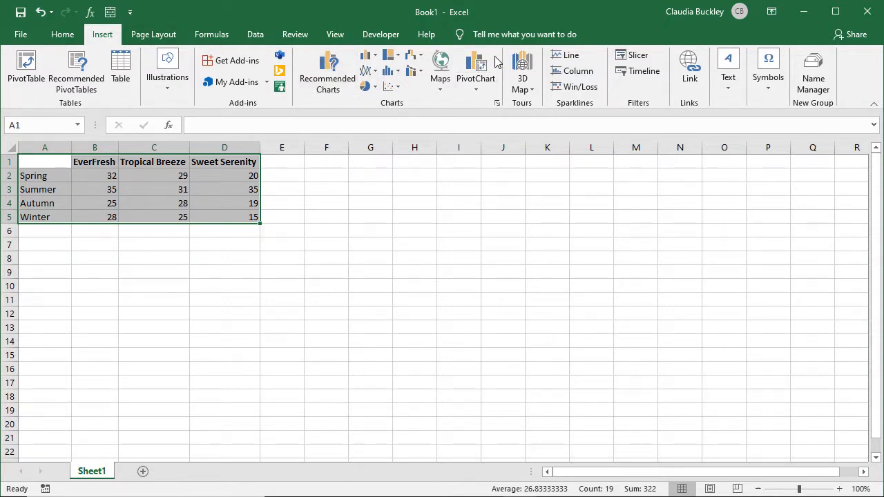
{"action": "mouse_move", "coordinate": [327, 72]}
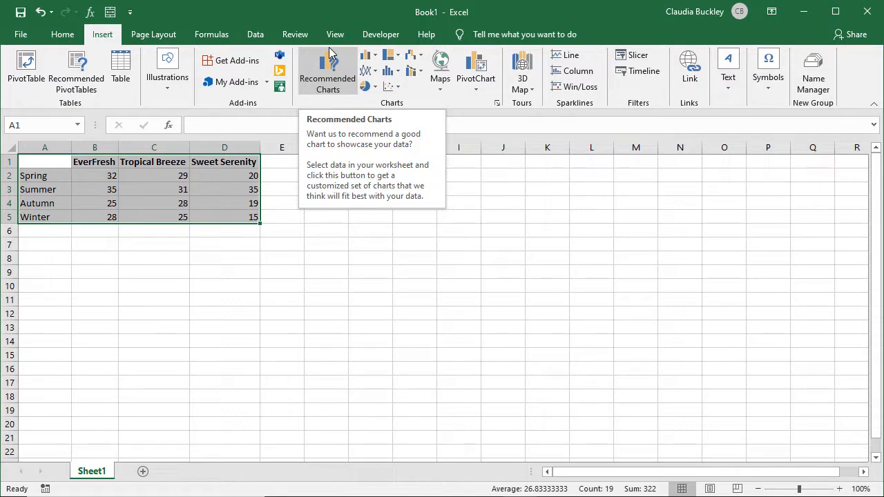
{"action": "mouse_move", "coordinate": [331, 58]}
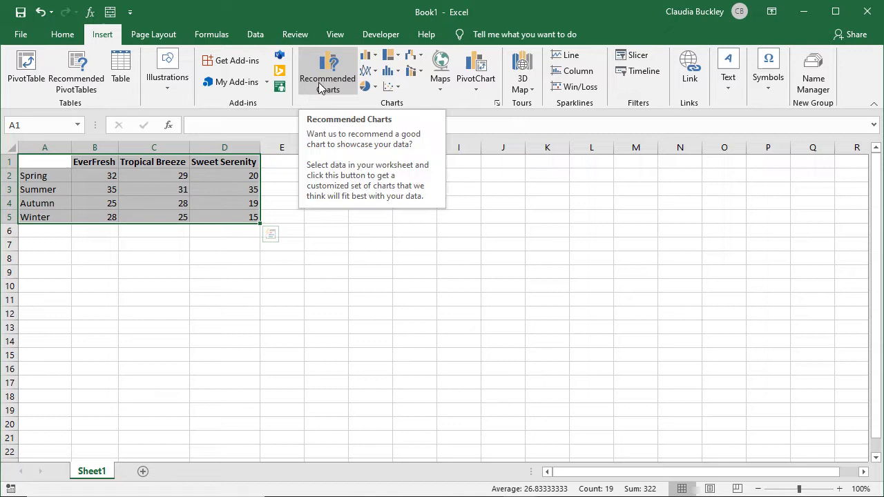
{"action": "left_click", "coordinate": [326, 69]}
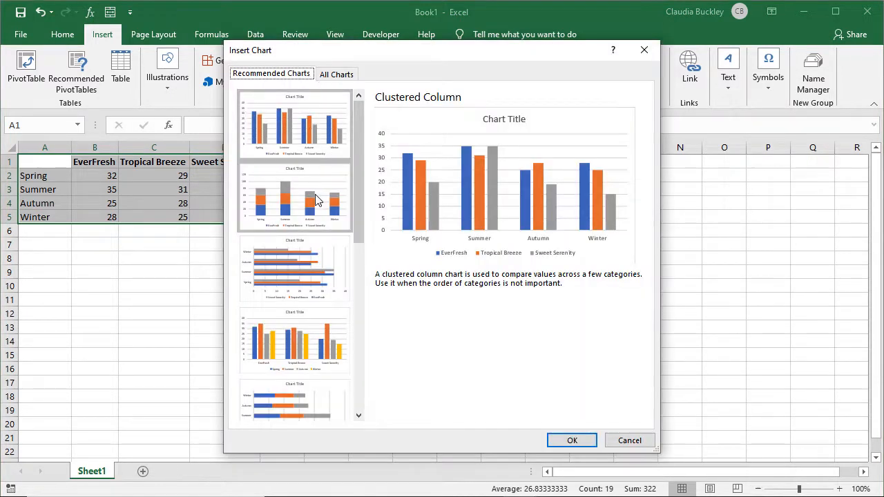
{"action": "left_click", "coordinate": [294, 268]}
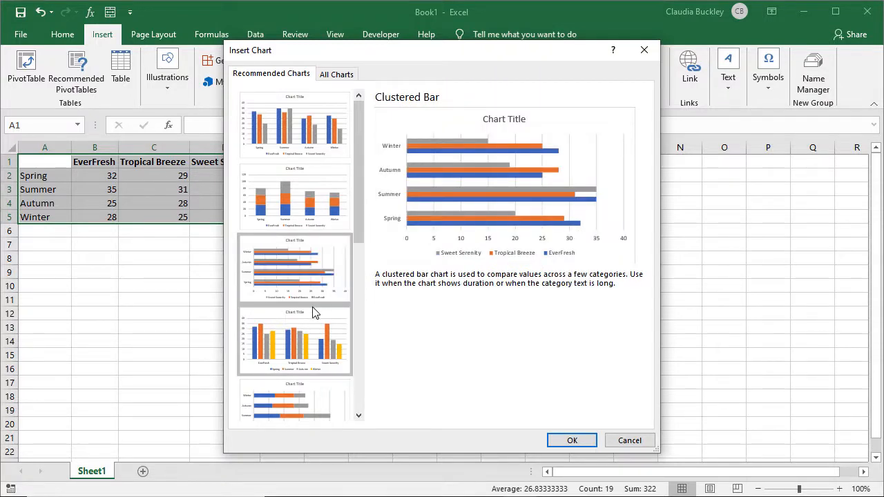
{"action": "mouse_move", "coordinate": [315, 348]}
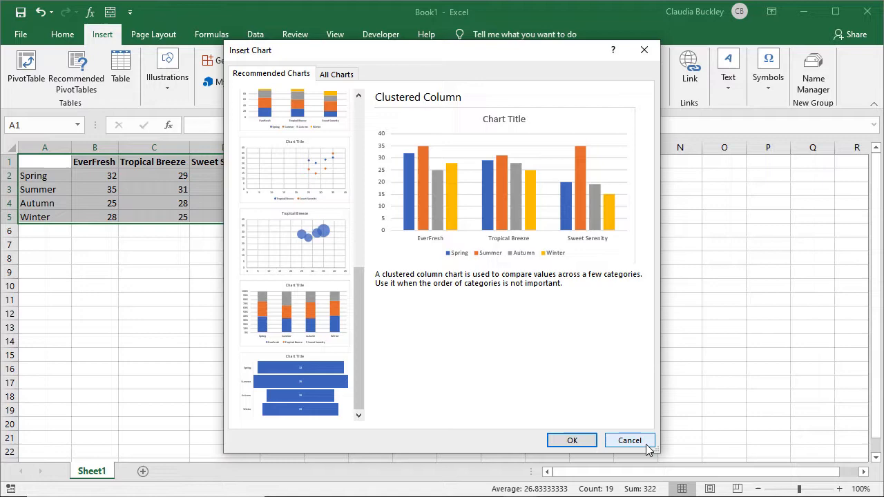
{"action": "left_click", "coordinate": [630, 440]}
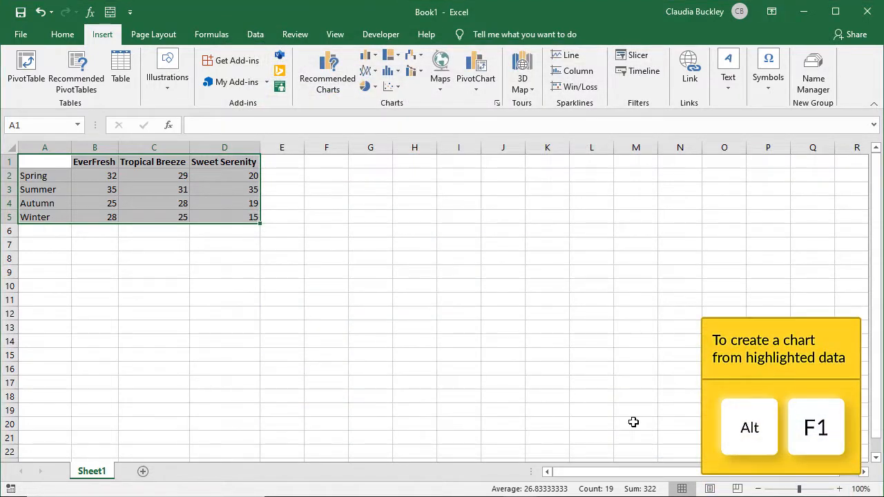
Step: Insert a default clustered column chart from A1:D5 with Alt+F1
{"action": "key", "text": "alt+F1"}
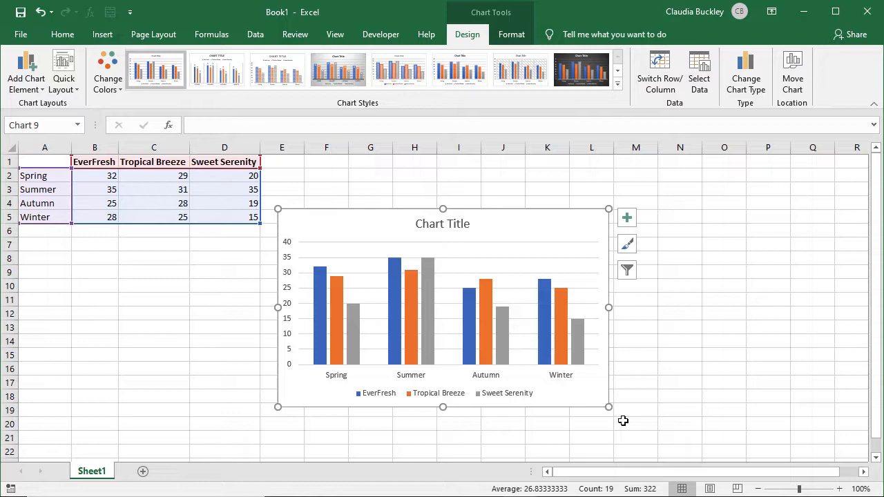
{"action": "mouse_move", "coordinate": [616, 342]}
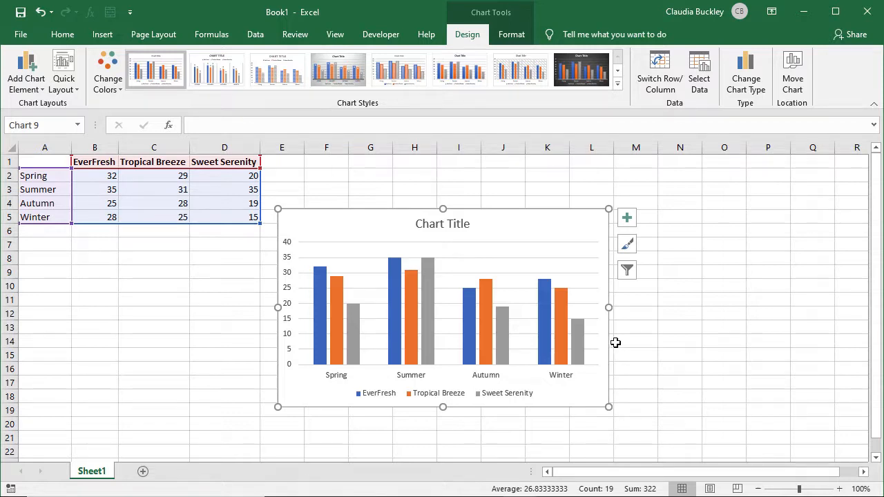
{"action": "mouse_move", "coordinate": [627, 219]}
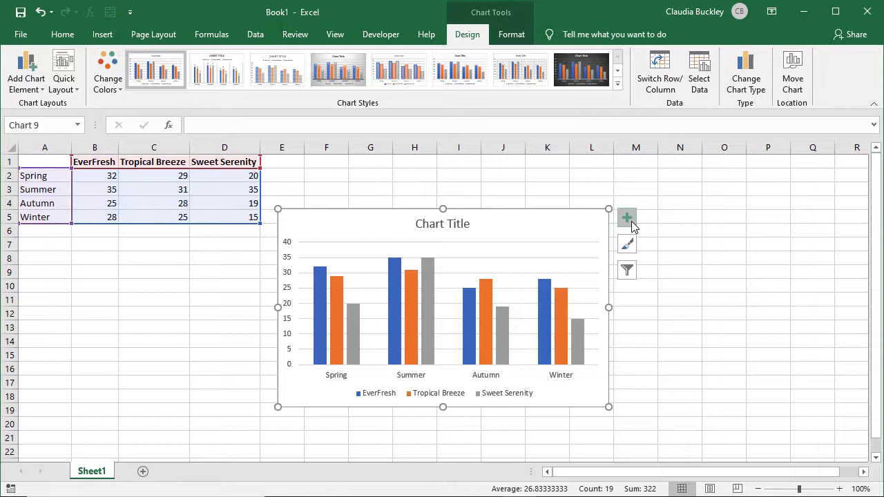
{"action": "mouse_move", "coordinate": [627, 218]}
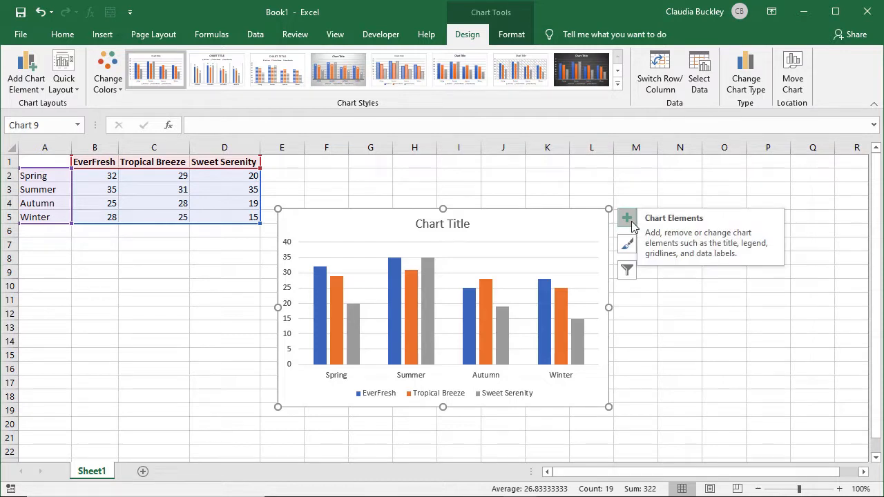
Step: In Chart Elements, turn off the Data Table, enable Axis Titles and select the horizontal axis title
{"action": "left_click", "coordinate": [627, 218]}
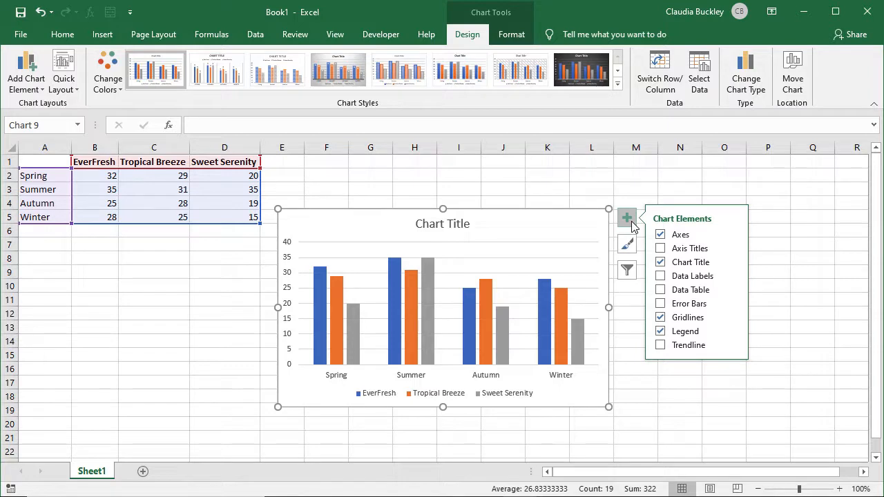
{"action": "left_click", "coordinate": [661, 248]}
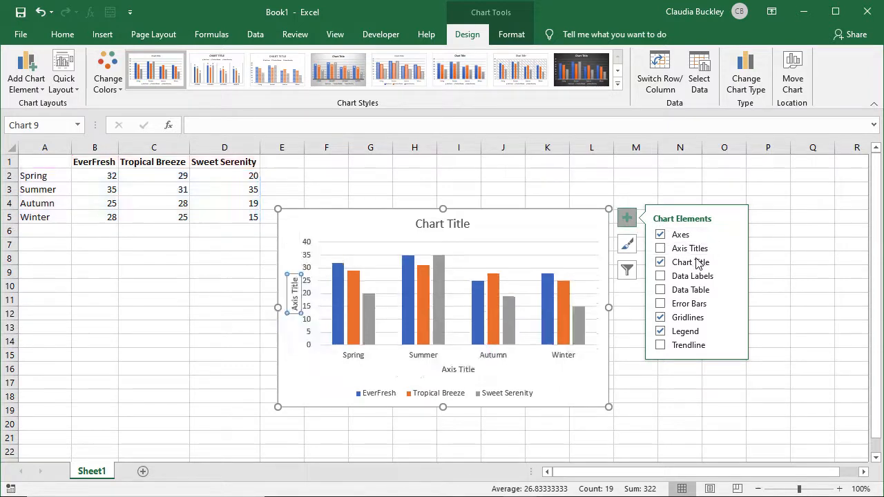
{"action": "left_click", "coordinate": [660, 277]}
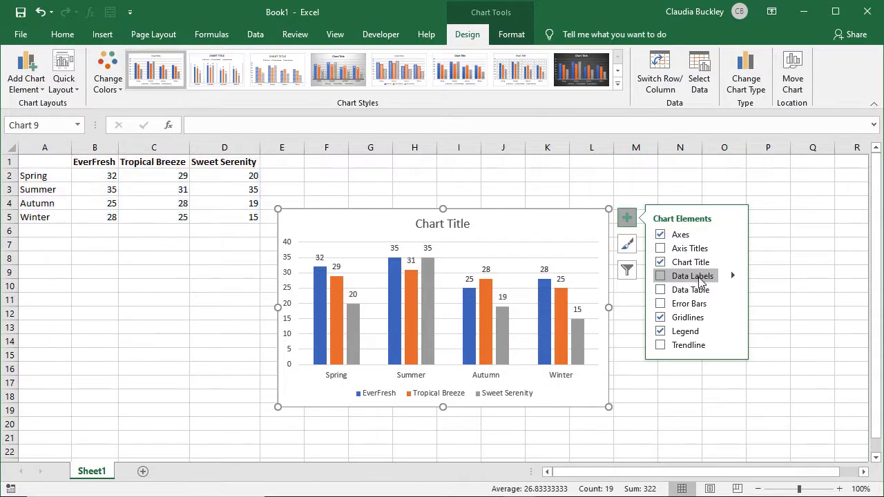
{"action": "left_click", "coordinate": [661, 290]}
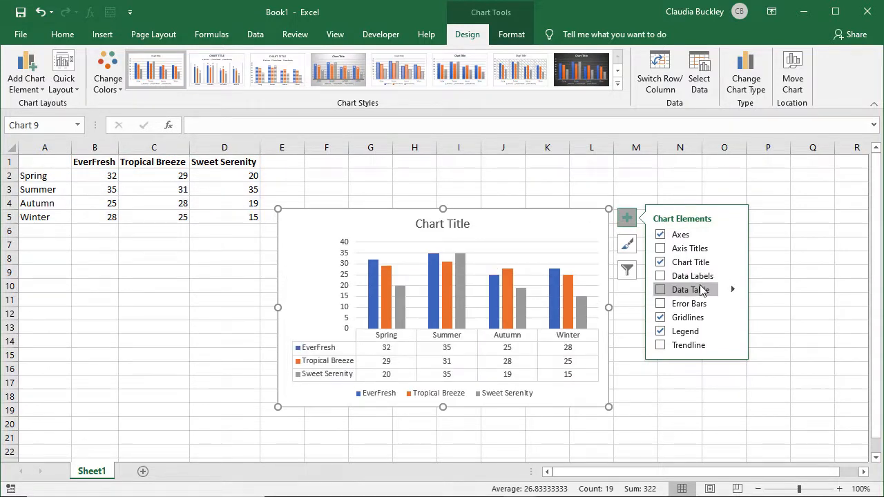
{"action": "left_click", "coordinate": [660, 249]}
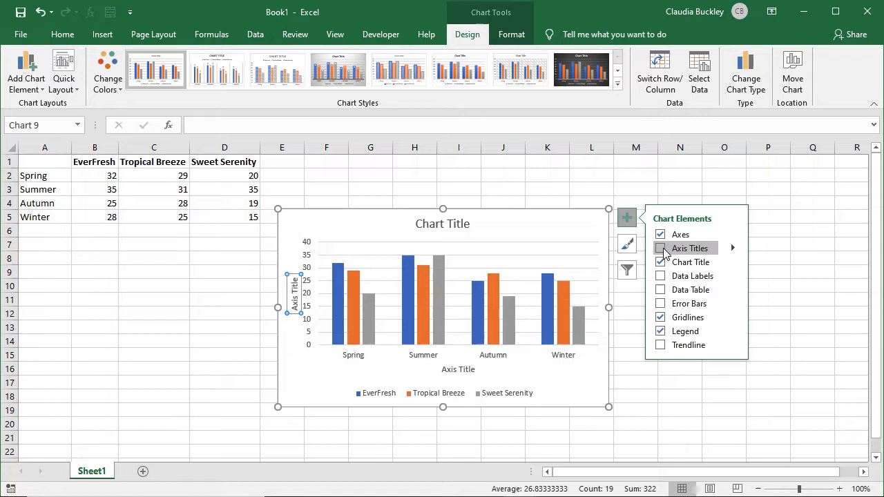
{"action": "left_click", "coordinate": [661, 249]}
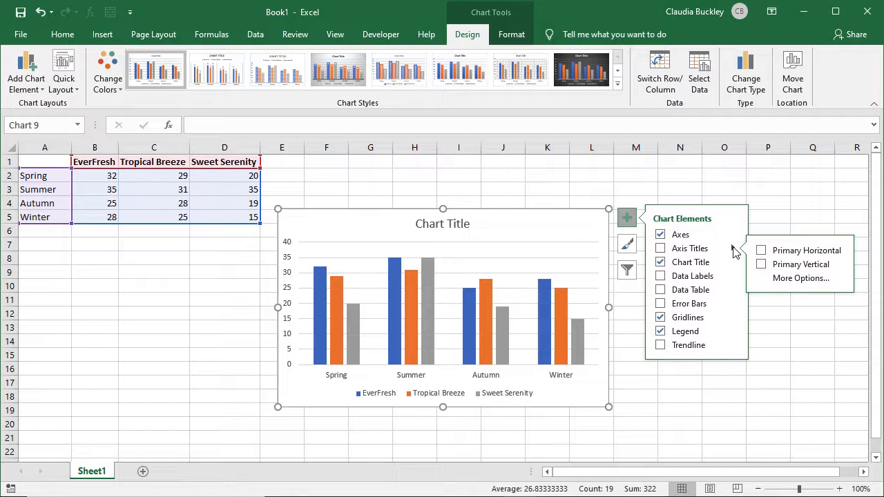
{"action": "mouse_move", "coordinate": [674, 249]}
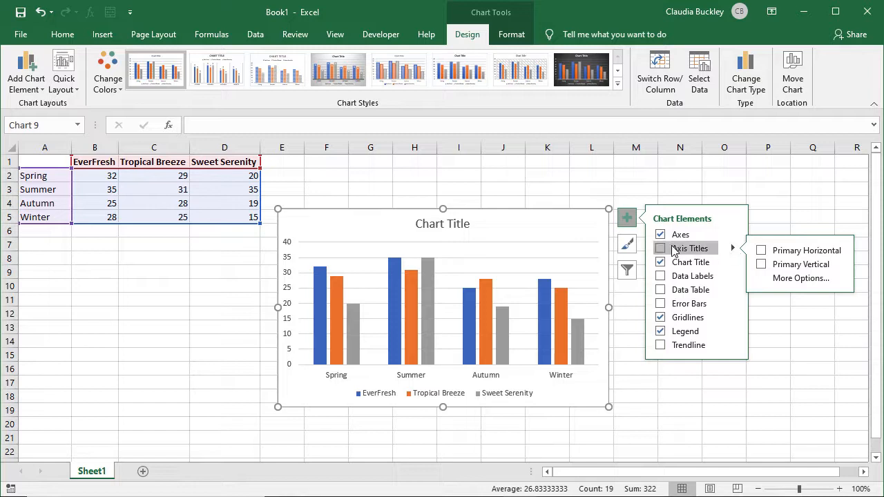
{"action": "left_click", "coordinate": [660, 249]}
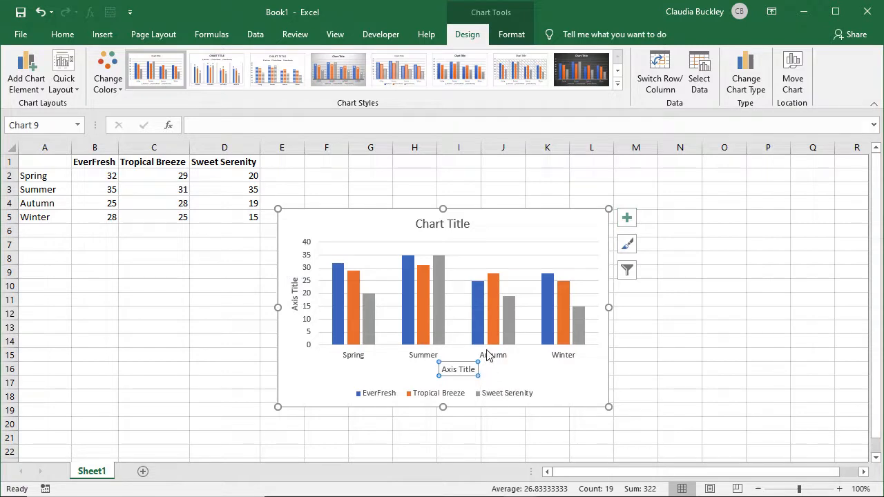
Step: Name the horizontal axis Season and select the vertical axis title for Days of Freshness
{"action": "type", "text": "Sea"}
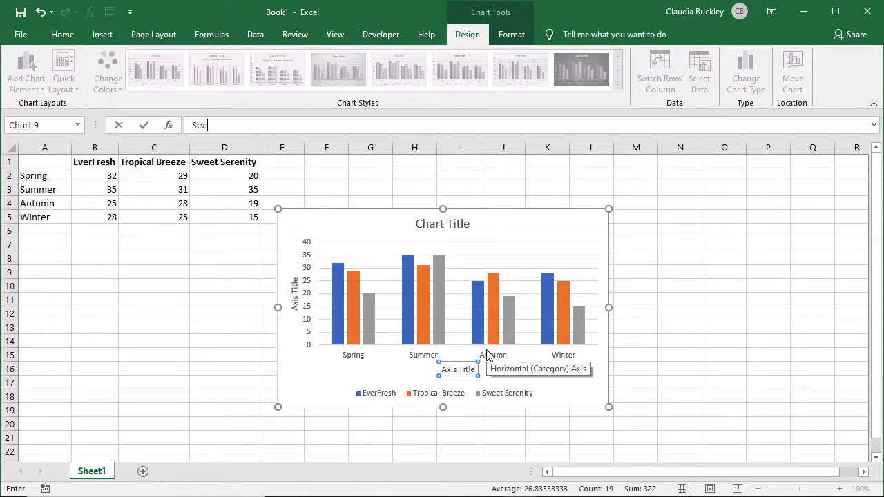
{"action": "type", "text": "son"}
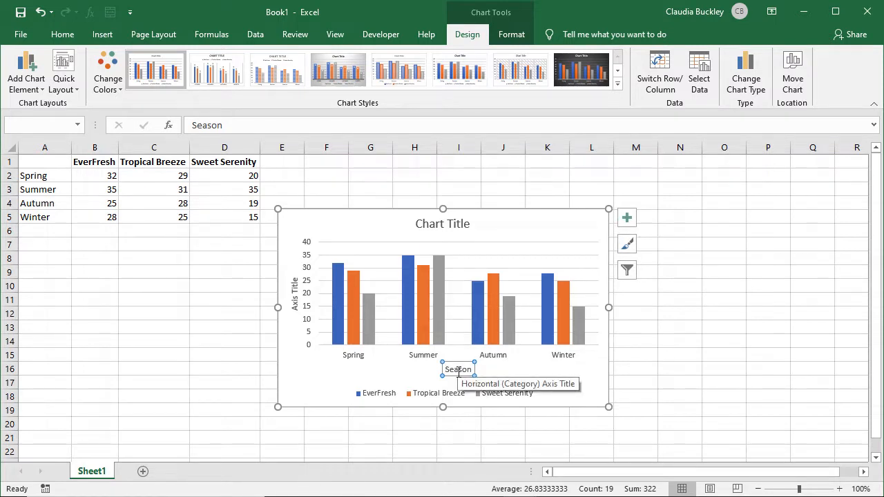
{"action": "mouse_move", "coordinate": [295, 298]}
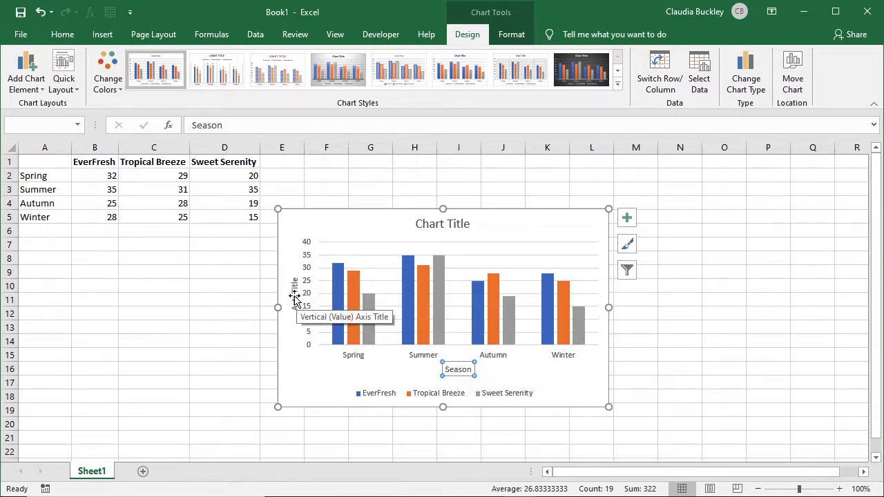
{"action": "left_click", "coordinate": [292, 290]}
{"action": "type", "text": "Days of Freshness"}
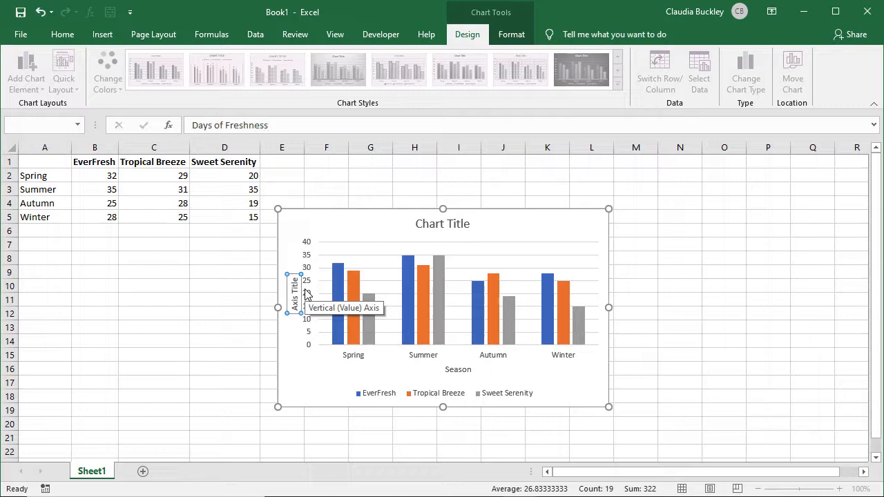
Step: Set the chart title to Air Freshener Days of Freshness
{"action": "left_click", "coordinate": [636, 326]}
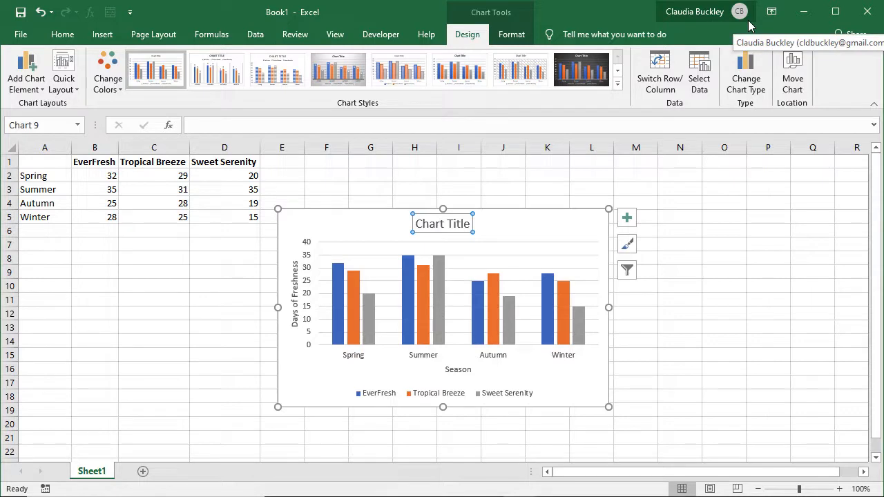
{"action": "type", "text": "Air Freshener Day"}
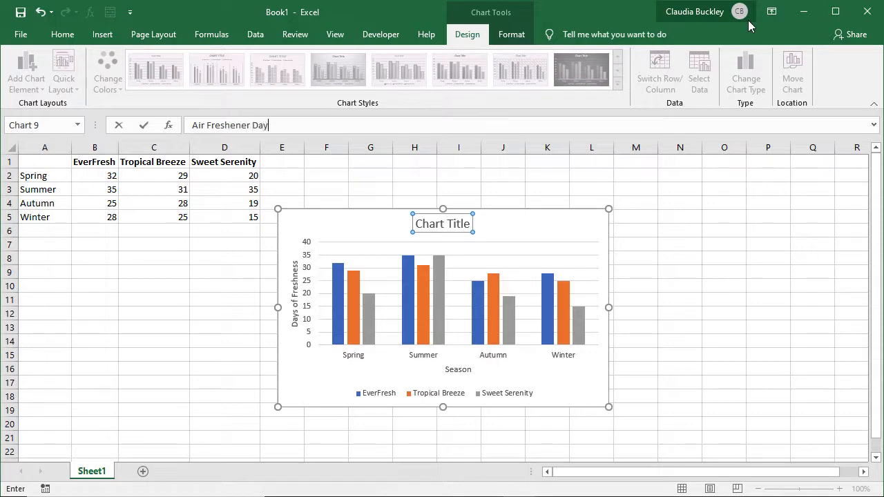
{"action": "type", "text": "s of Freshness"}
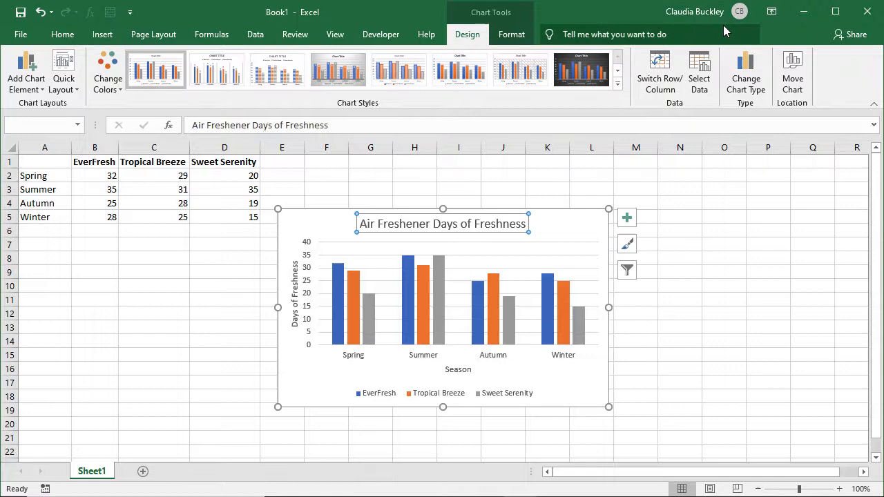
{"action": "mouse_move", "coordinate": [707, 261]}
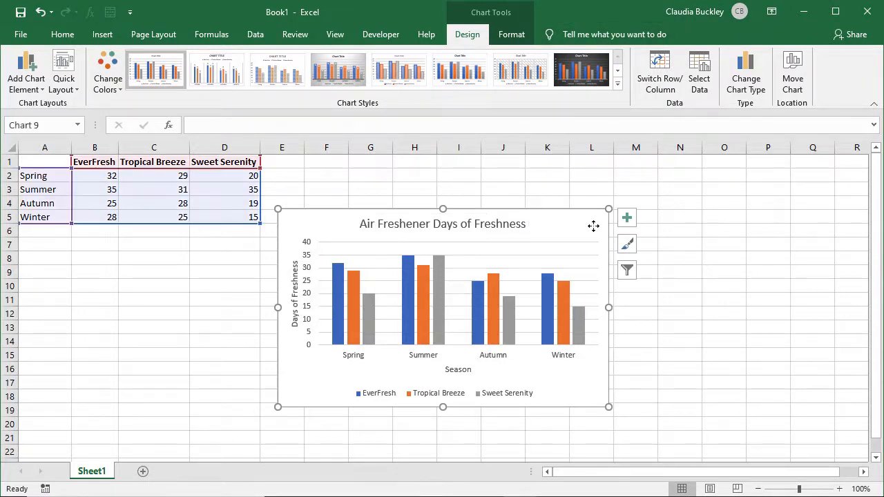
{"action": "mouse_move", "coordinate": [511, 33]}
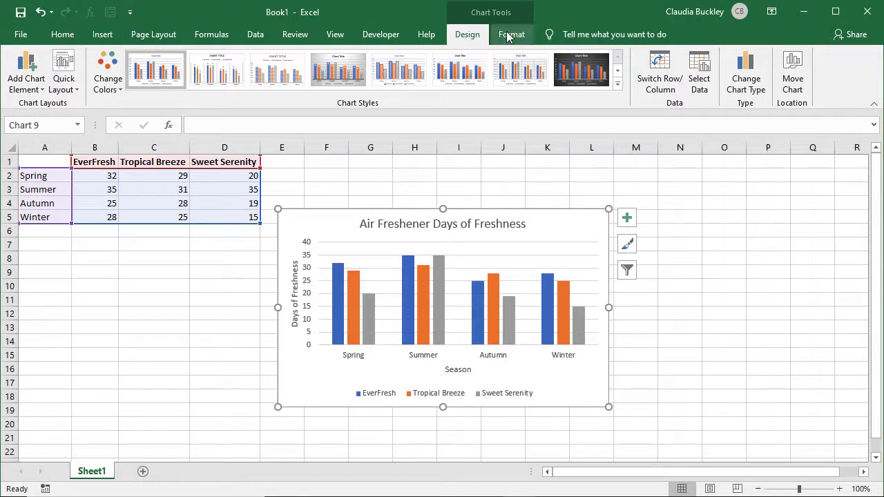
{"action": "mouse_move", "coordinate": [472, 34]}
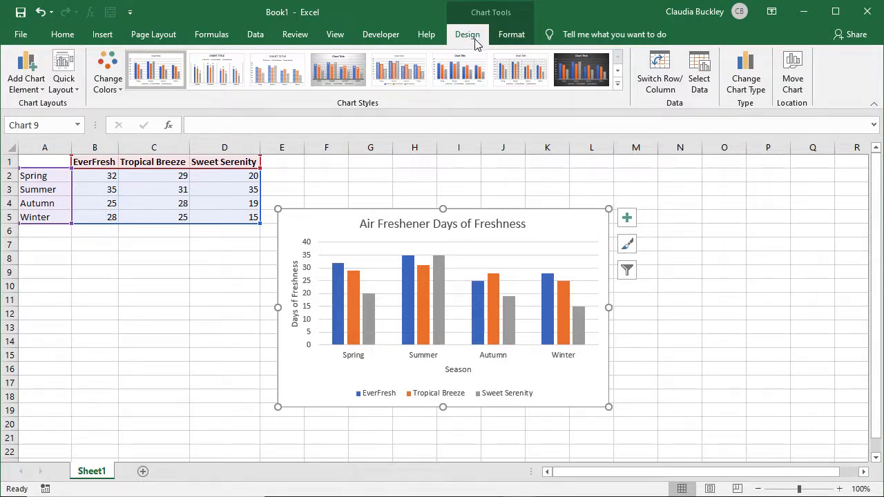
{"action": "mouse_move", "coordinate": [674, 280]}
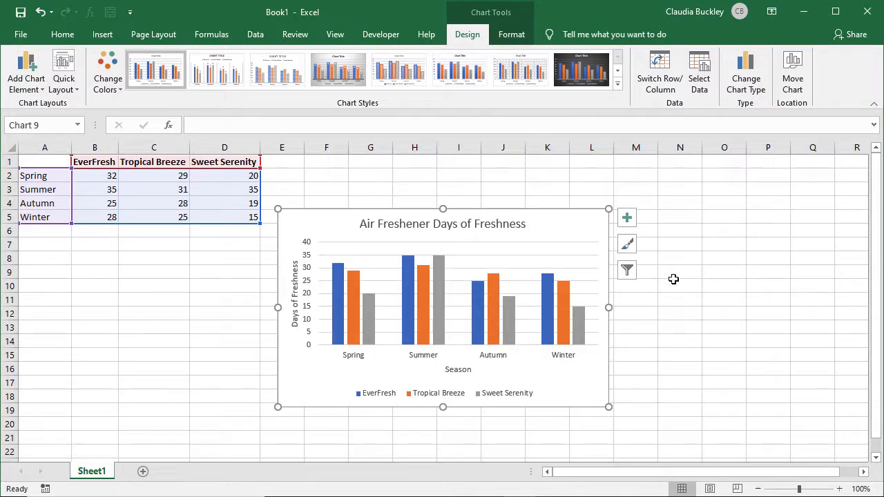
{"action": "left_click", "coordinate": [679, 284]}
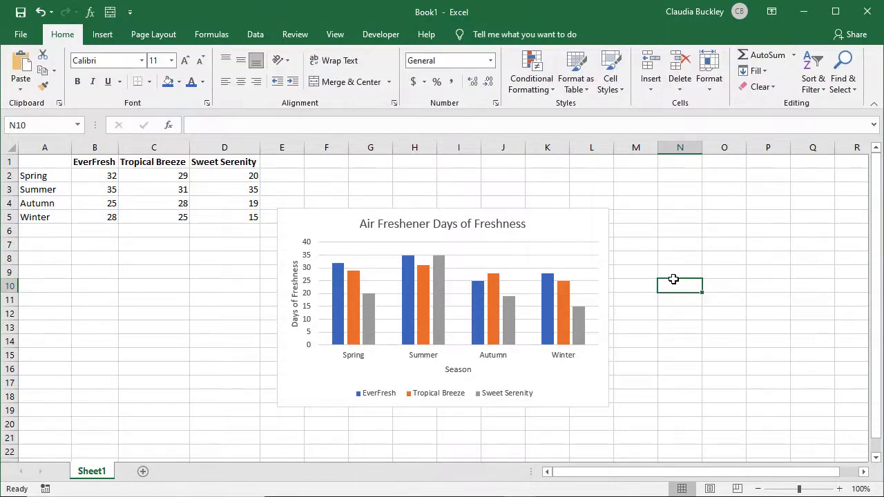
{"action": "left_click", "coordinate": [442, 307]}
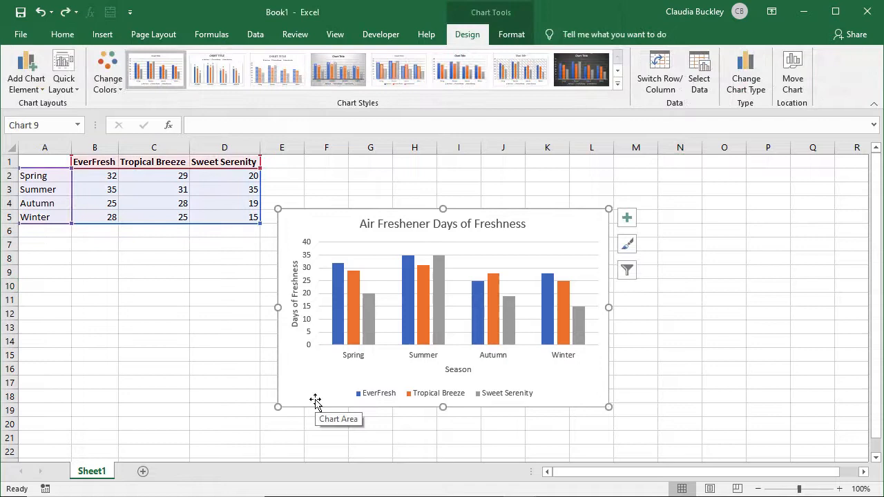
{"action": "mouse_move", "coordinate": [396, 373]}
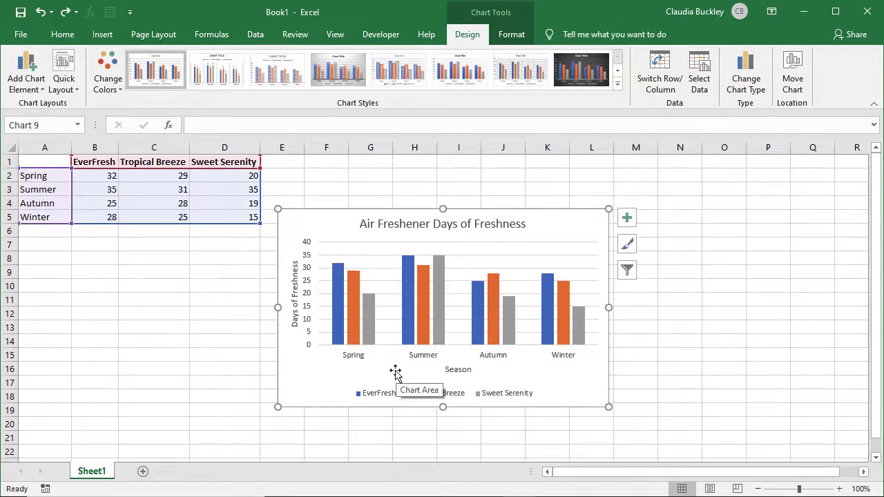
{"action": "mouse_move", "coordinate": [437, 369]}
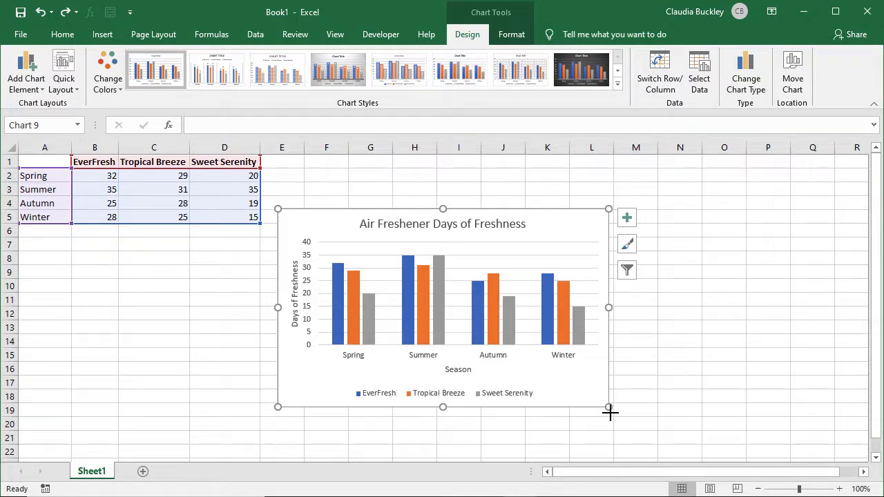
Step: Stretch the chart down to row 21 and out to column O, then nudge it higher
{"action": "left_click_drag", "start_coordinate": [608, 406], "coordinate": [652, 442]}
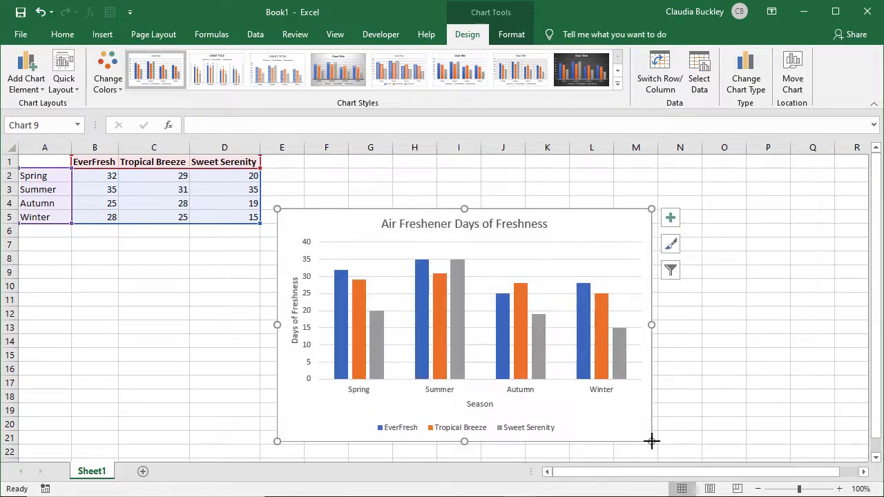
{"action": "mouse_move", "coordinate": [652, 442]}
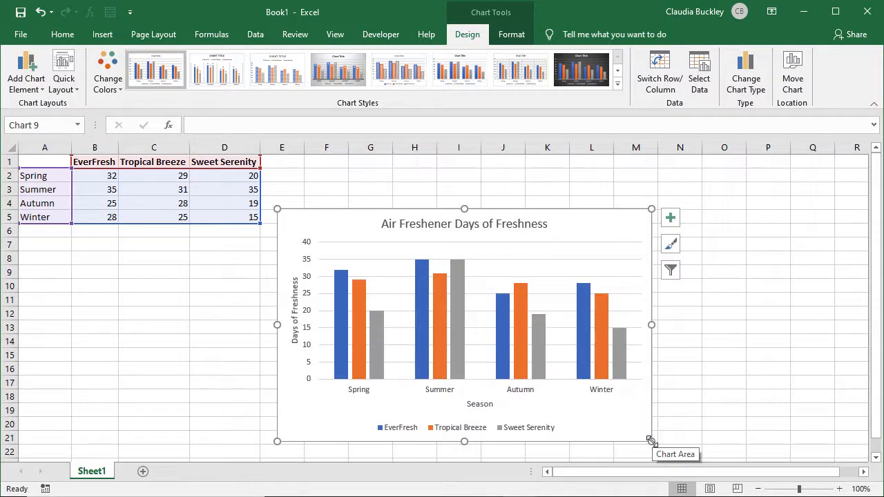
{"action": "mouse_move", "coordinate": [652, 325]}
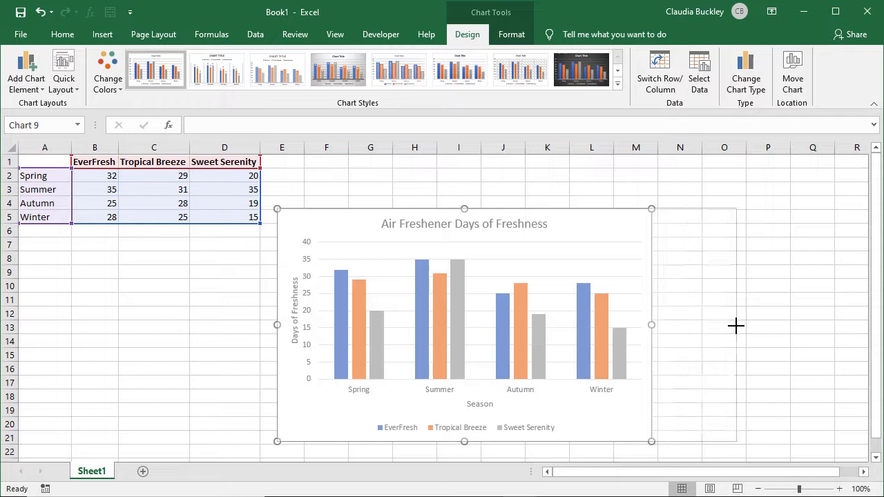
{"action": "left_click_drag", "start_coordinate": [652, 324], "coordinate": [735, 325]}
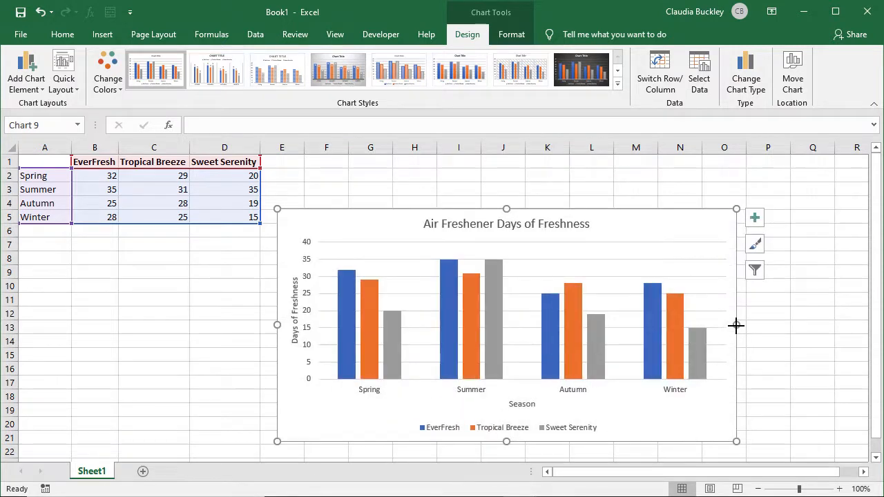
{"action": "mouse_move", "coordinate": [522, 247]}
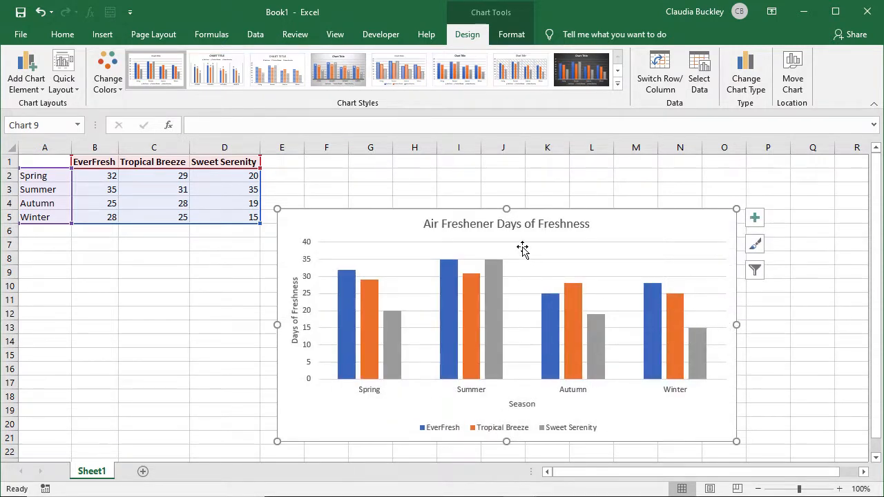
{"action": "mouse_move", "coordinate": [506, 208]}
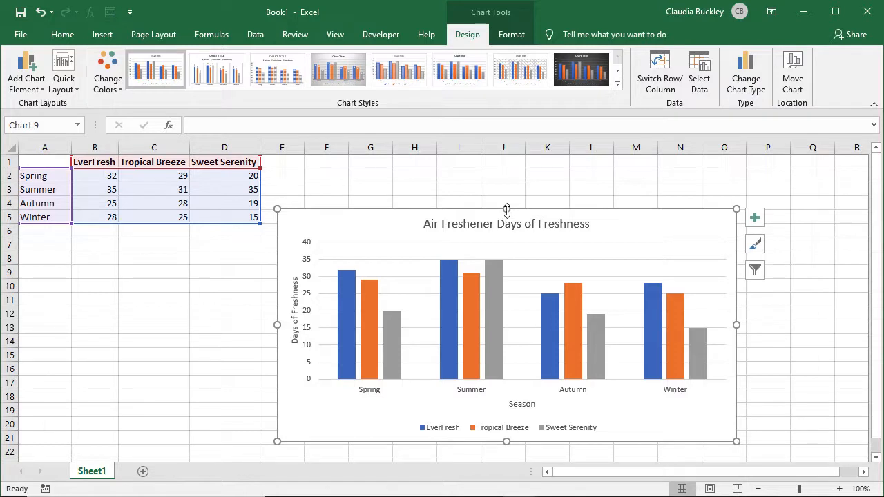
{"action": "left_click_drag", "start_coordinate": [506, 208], "coordinate": [511, 176]}
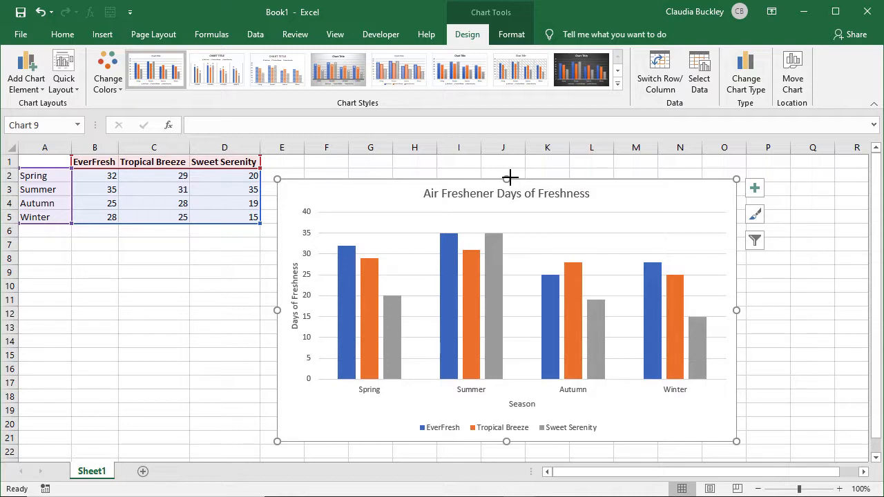
{"action": "mouse_move", "coordinate": [597, 221]}
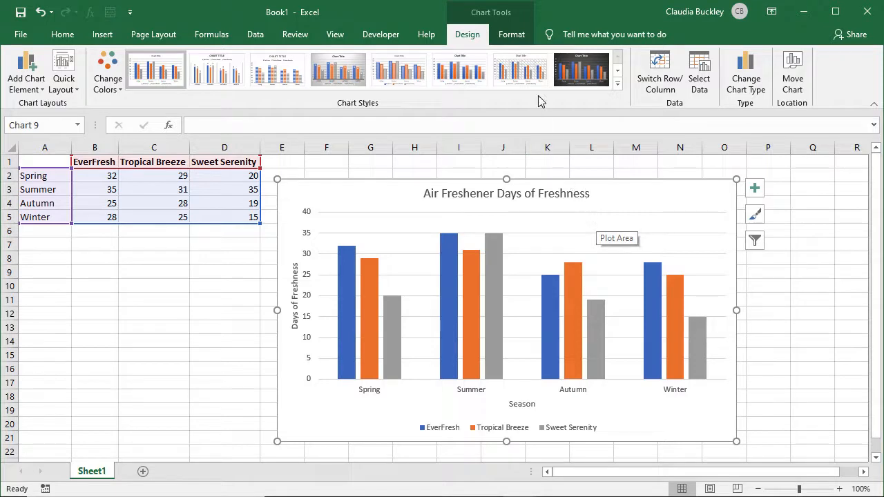
{"action": "mouse_move", "coordinate": [475, 48]}
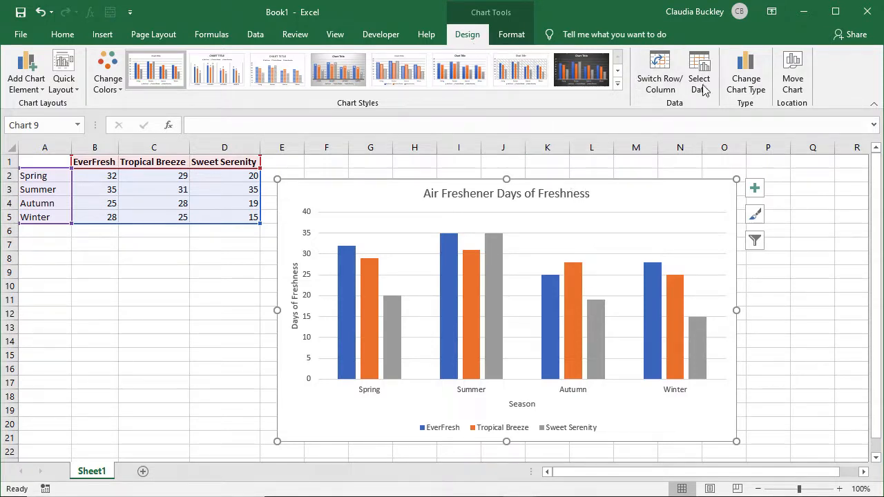
Step: Bring up the Change Chart Type dialog from the Design ribbon
{"action": "left_click", "coordinate": [746, 72]}
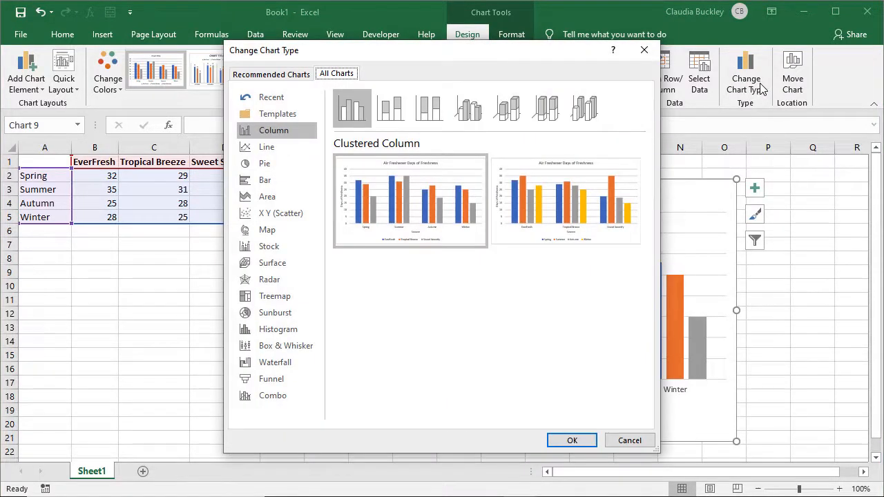
{"action": "mouse_move", "coordinate": [267, 146]}
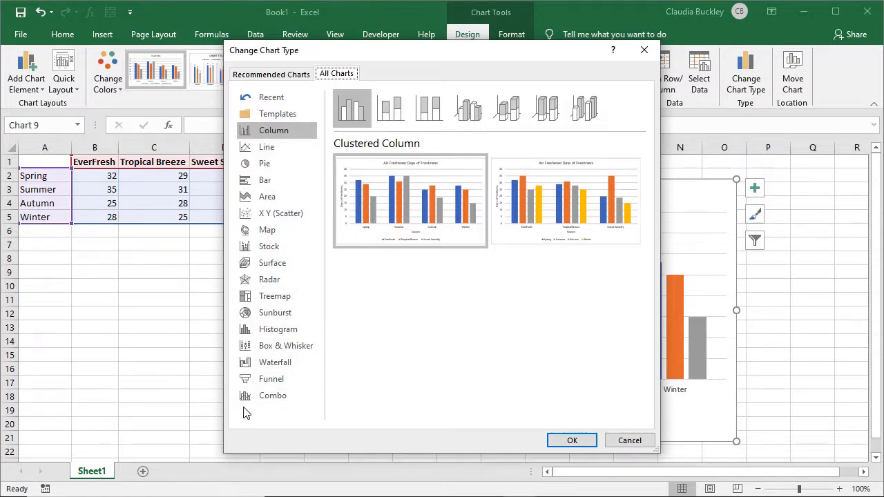
{"action": "mouse_move", "coordinate": [265, 180]}
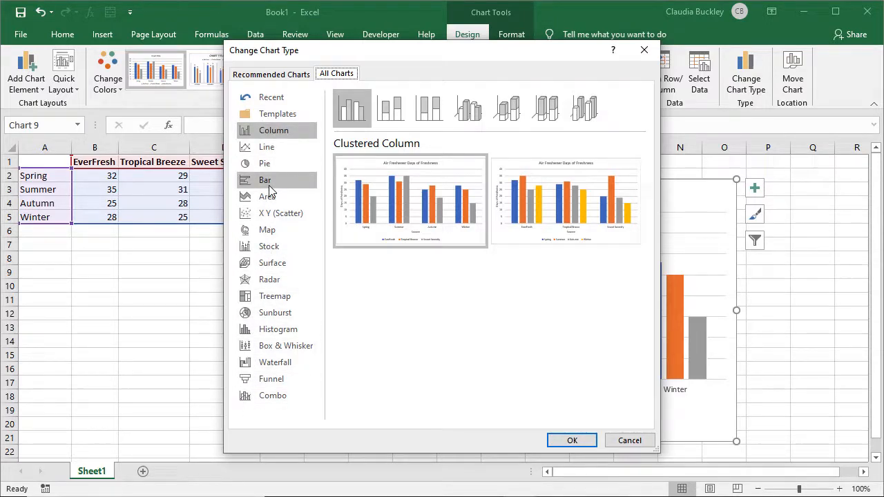
Step: Preview the Bar types, return to Column, and cancel without changing the chart
{"action": "left_click", "coordinate": [265, 180]}
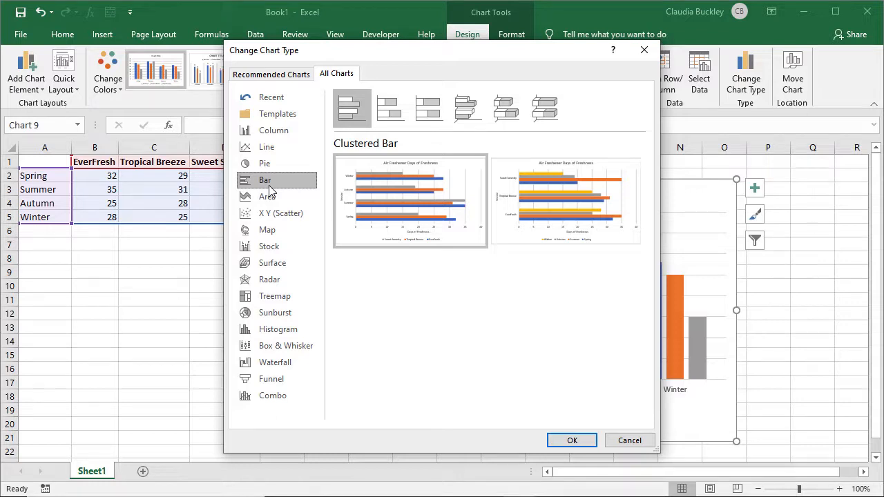
{"action": "left_click", "coordinate": [274, 130]}
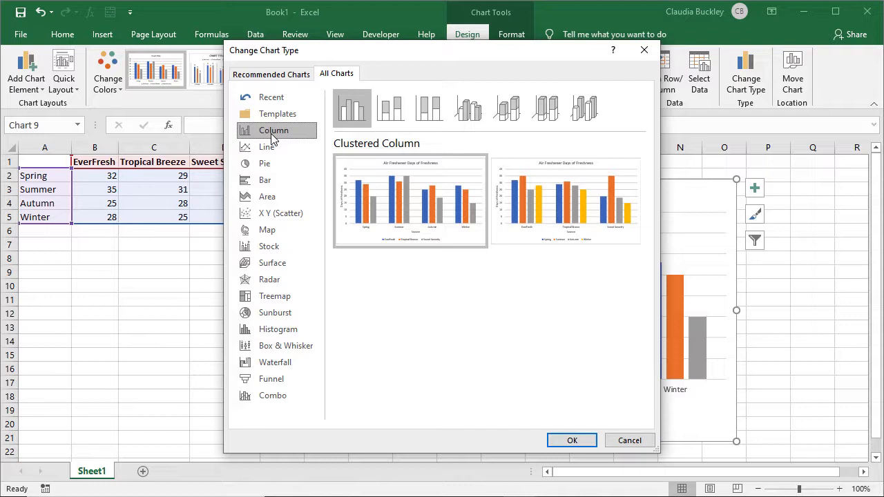
{"action": "mouse_move", "coordinate": [484, 356]}
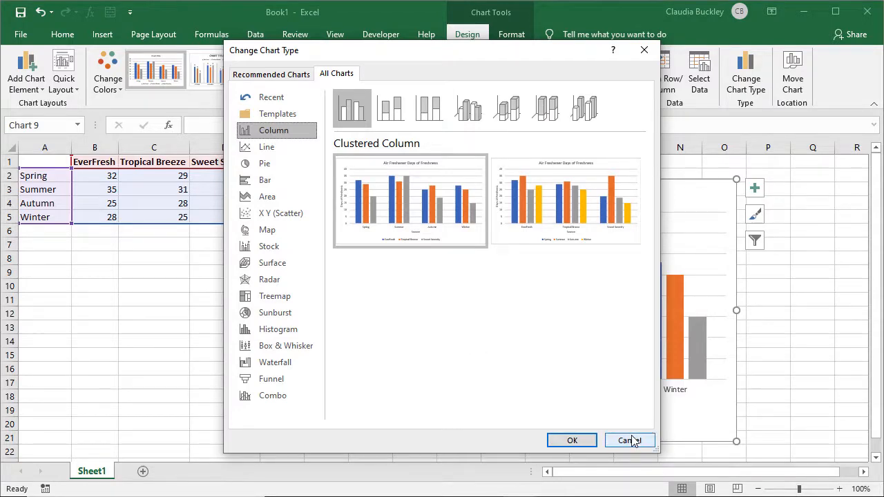
{"action": "left_click", "coordinate": [630, 440]}
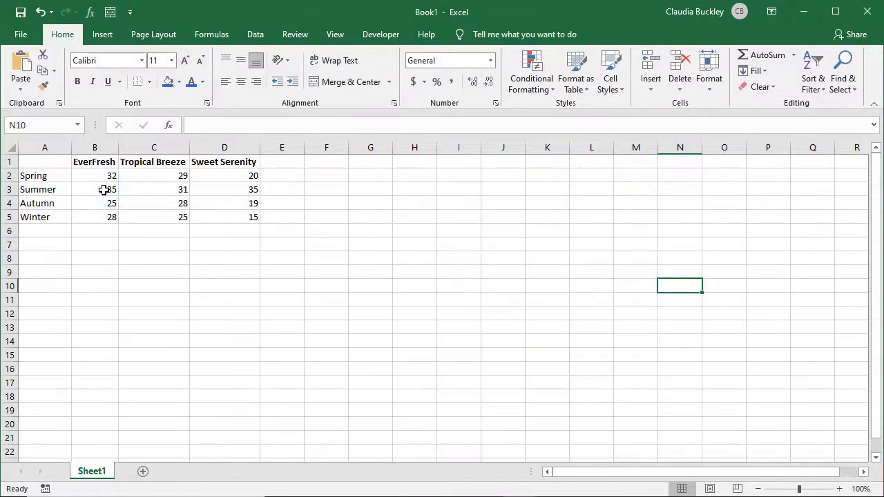
Step: Select A1:B5 and insert a line chart of EverFresh's seasonal values
{"action": "left_click_drag", "start_coordinate": [44, 162], "coordinate": [94, 217]}
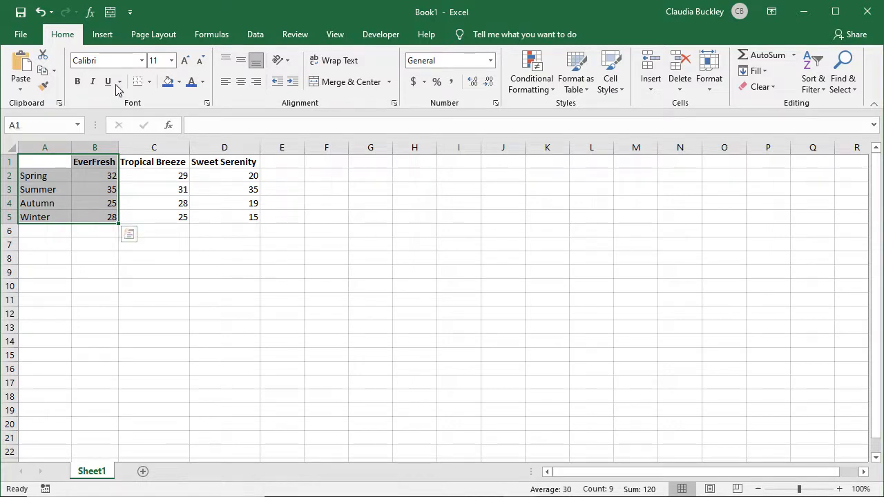
{"action": "left_click", "coordinate": [102, 33]}
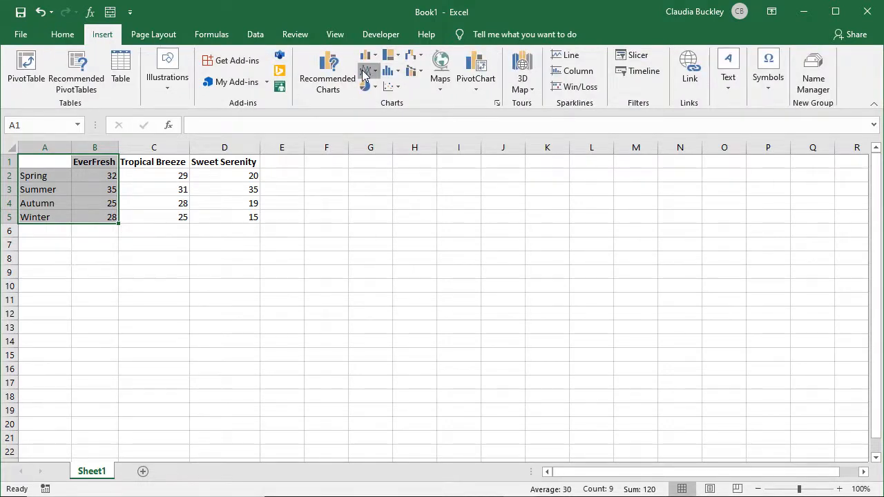
{"action": "left_click", "coordinate": [366, 70]}
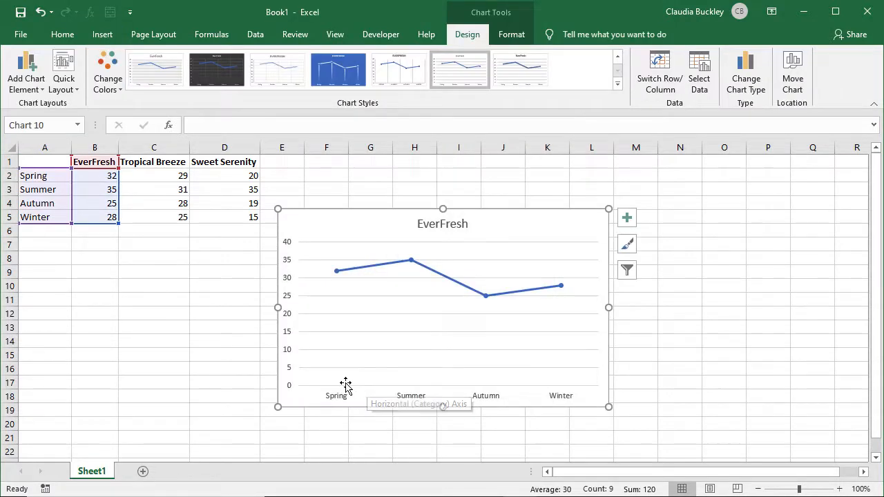
{"action": "mouse_move", "coordinate": [393, 382]}
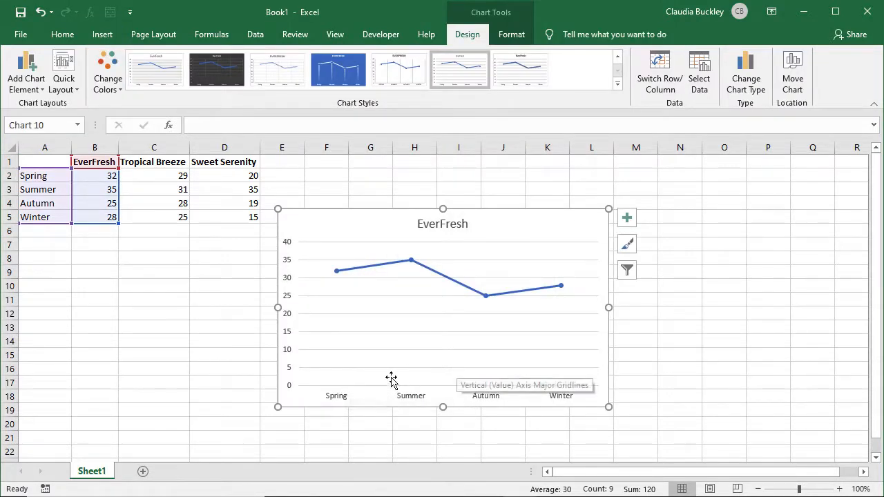
{"action": "mouse_move", "coordinate": [412, 394]}
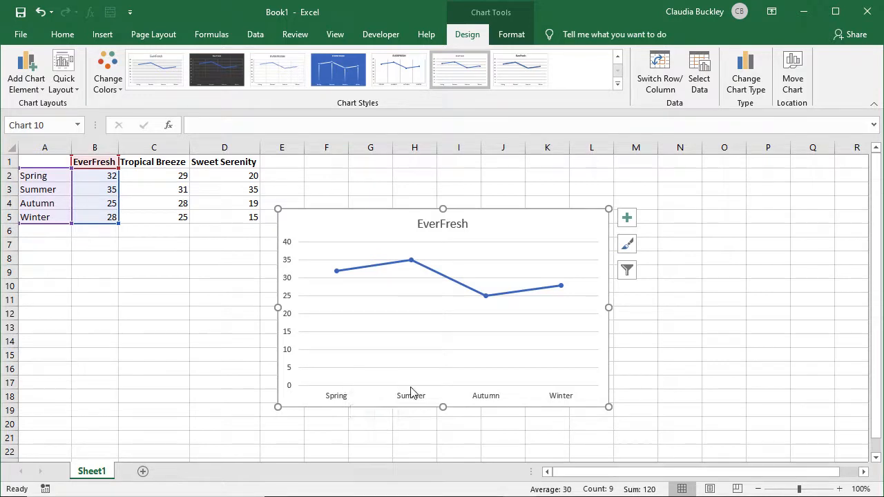
{"action": "mouse_move", "coordinate": [573, 399]}
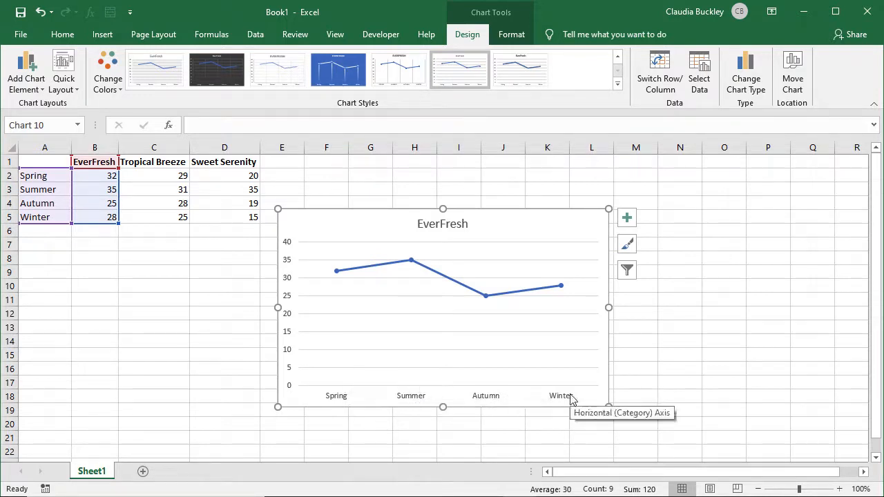
{"action": "mouse_move", "coordinate": [354, 288]}
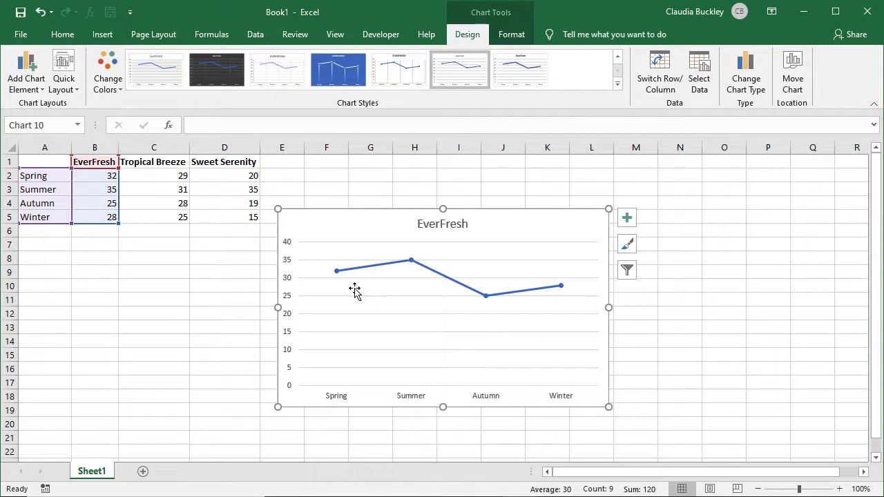
{"action": "mouse_move", "coordinate": [409, 262]}
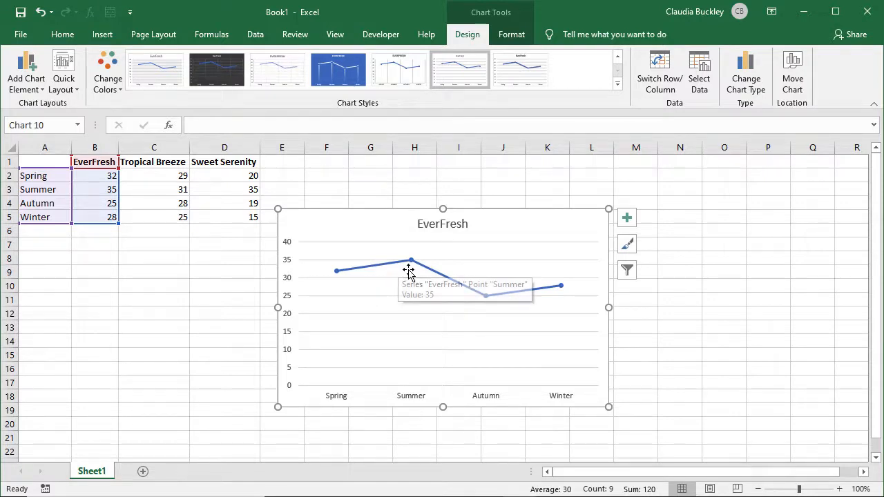
{"action": "mouse_move", "coordinate": [461, 301]}
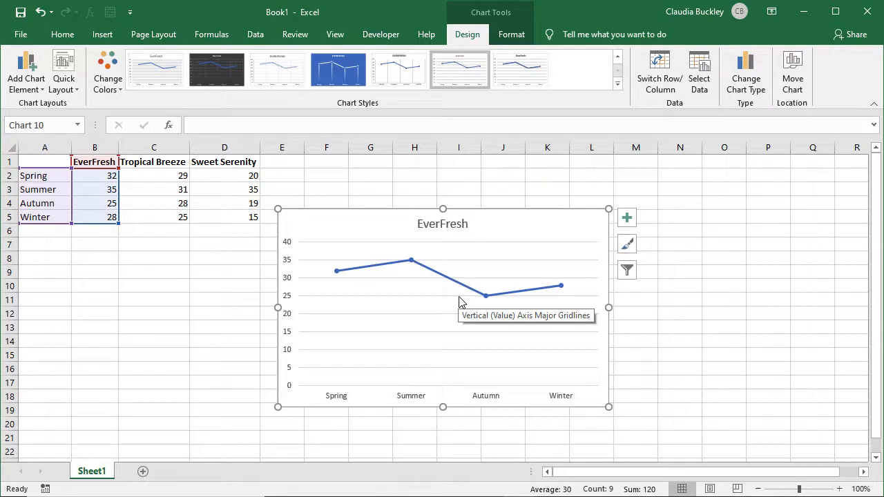
{"action": "mouse_move", "coordinate": [746, 72]}
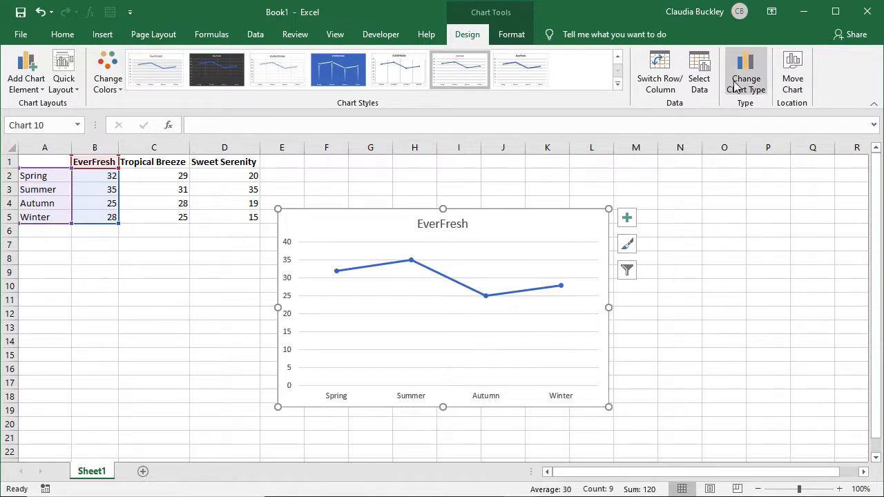
Step: Change the EverFresh line chart to a Pie chart and confirm
{"action": "left_click", "coordinate": [746, 72]}
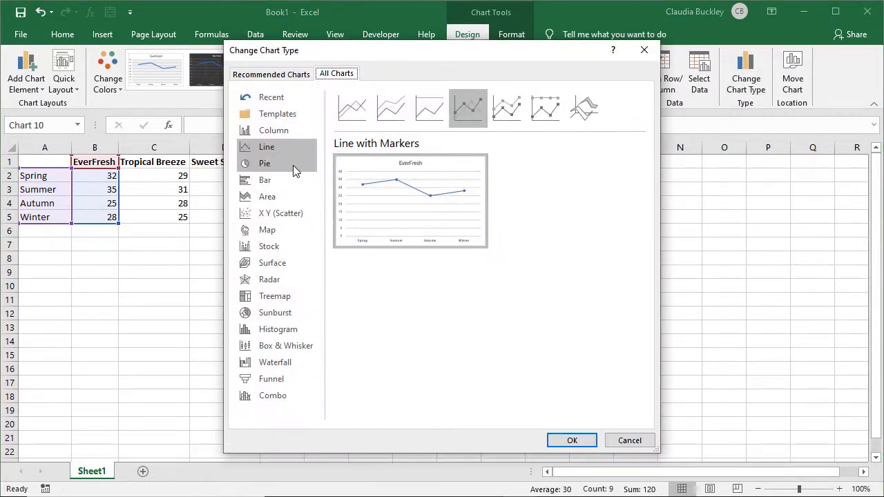
{"action": "left_click", "coordinate": [265, 163]}
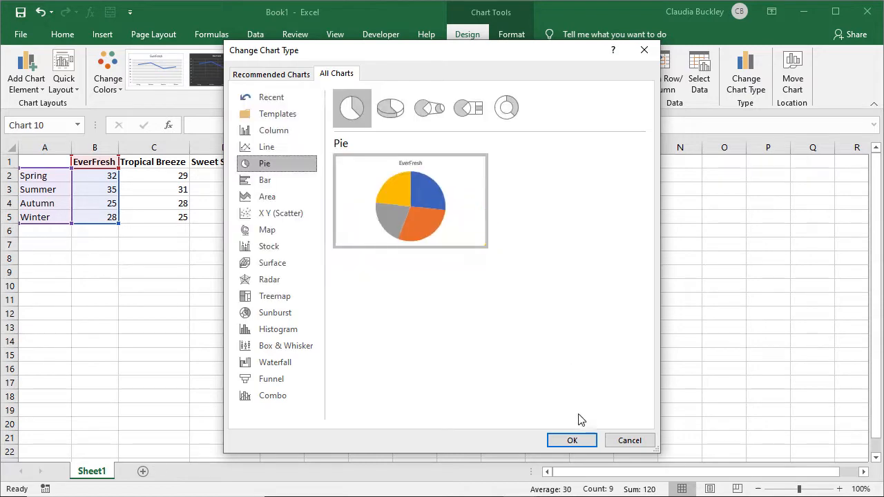
{"action": "left_click", "coordinate": [572, 439]}
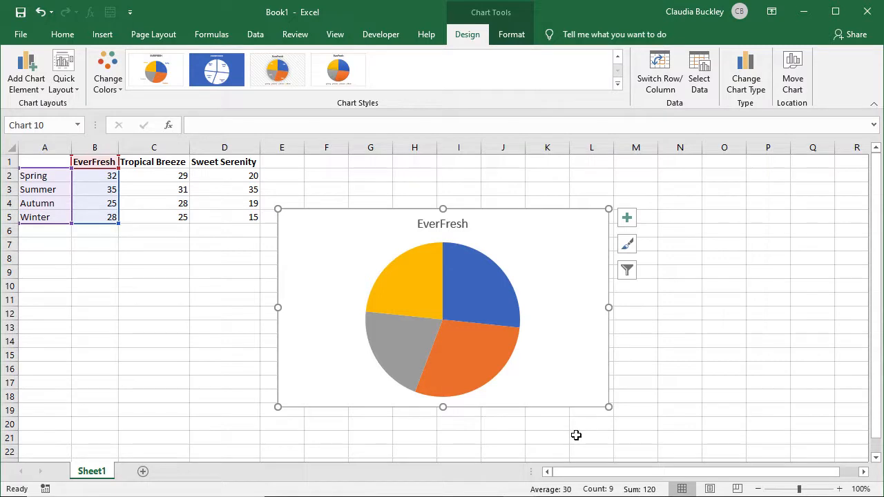
{"action": "mouse_move", "coordinate": [627, 218]}
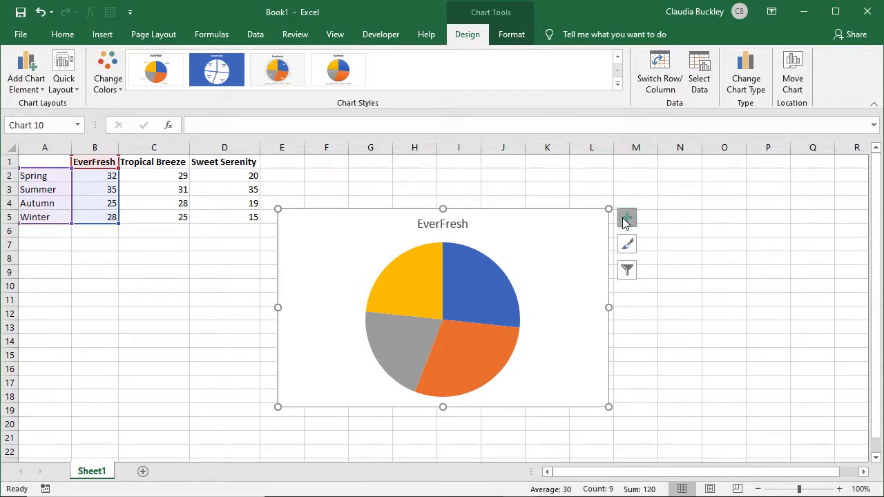
Step: Add a season legend and value data labels to the EverFresh pie chart
{"action": "left_click", "coordinate": [627, 219]}
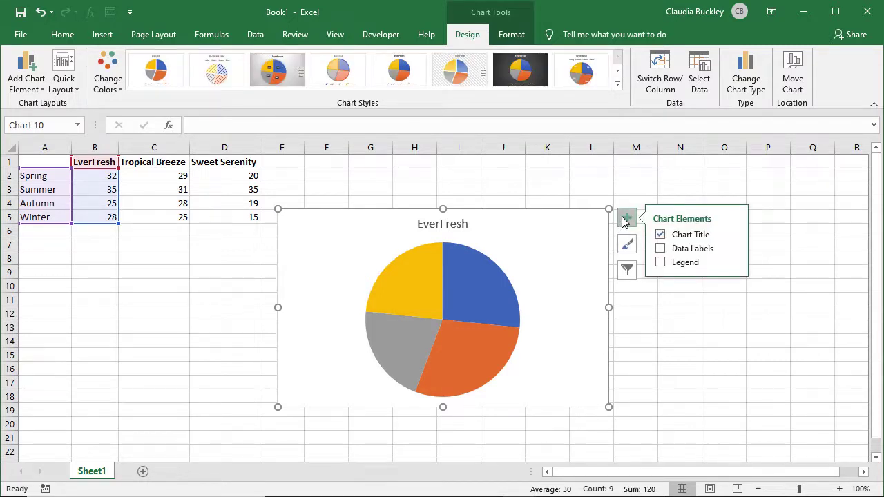
{"action": "left_click", "coordinate": [661, 262]}
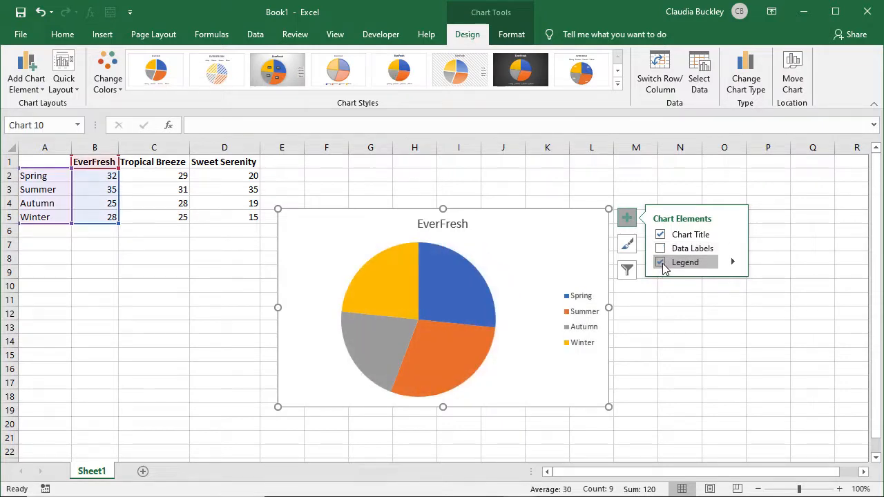
{"action": "left_click", "coordinate": [660, 248]}
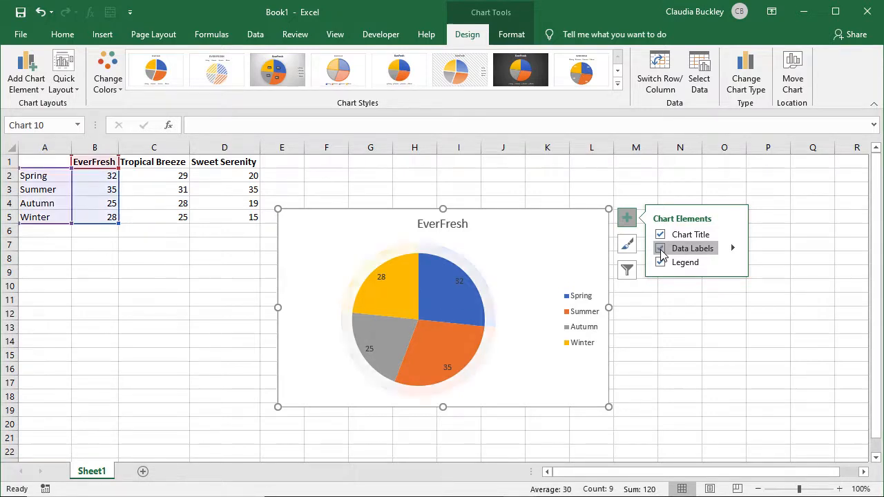
{"action": "left_click", "coordinate": [660, 249]}
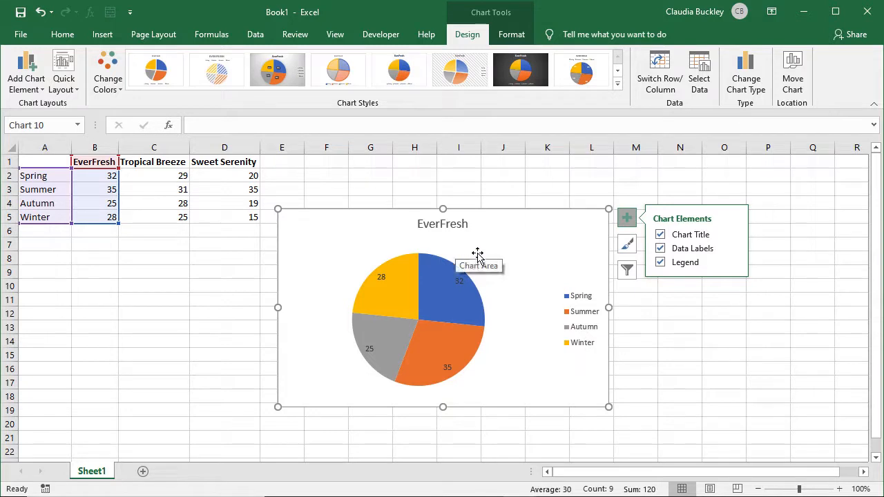
{"action": "mouse_move", "coordinate": [574, 331]}
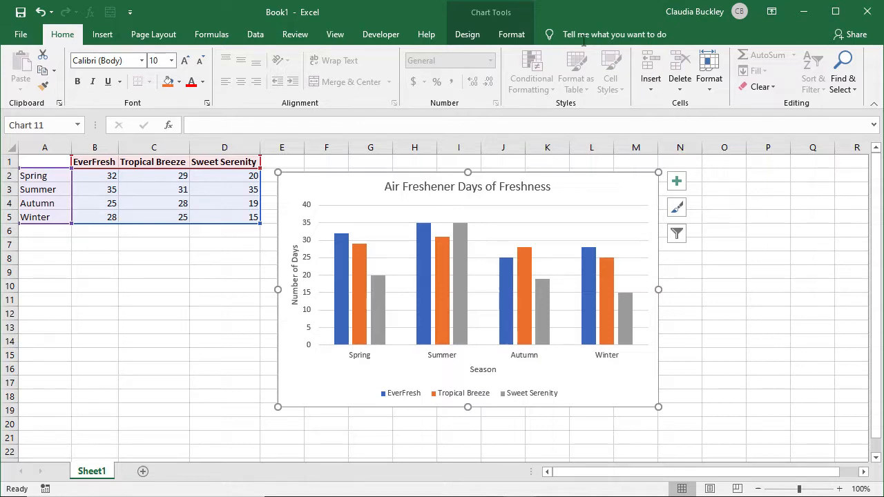
Step: Switch Row/Column so bars group by fragrance with the four seasons as legend series
{"action": "left_click", "coordinate": [467, 34]}
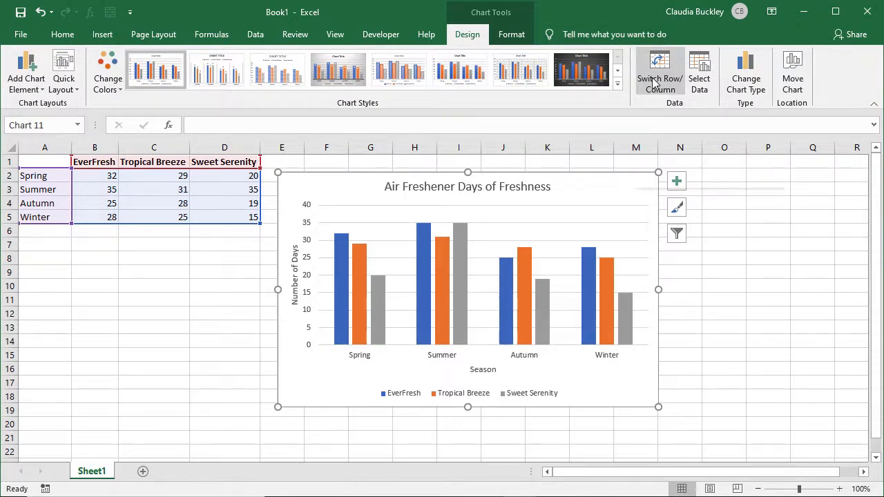
{"action": "left_click", "coordinate": [661, 72]}
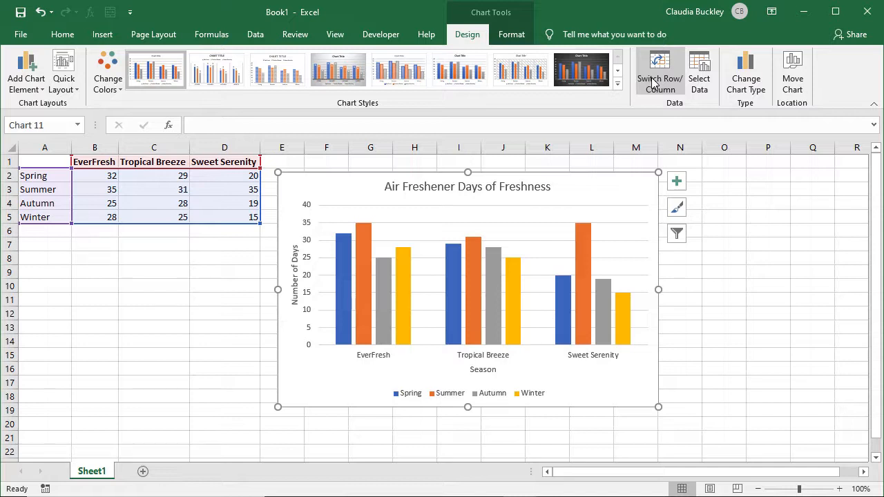
{"action": "mouse_move", "coordinate": [483, 262]}
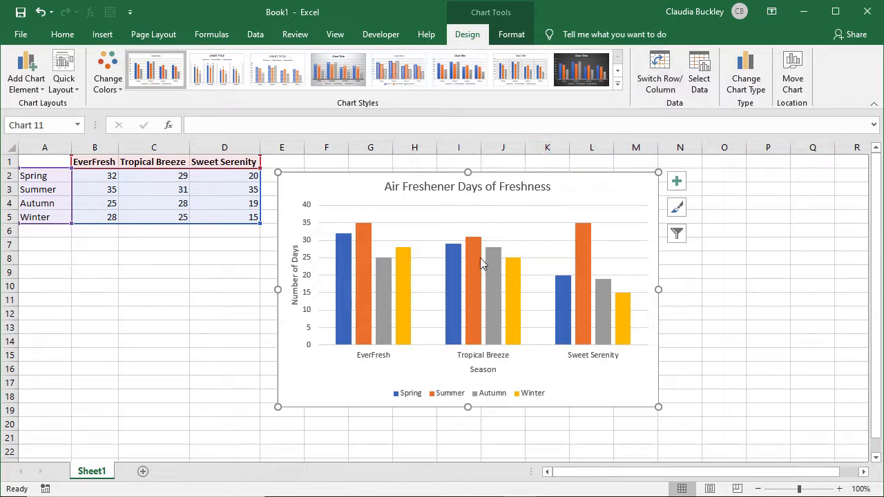
Step: Replace the horizontal axis title text 'Season' with 'Scent'
{"action": "left_click", "coordinate": [484, 370]}
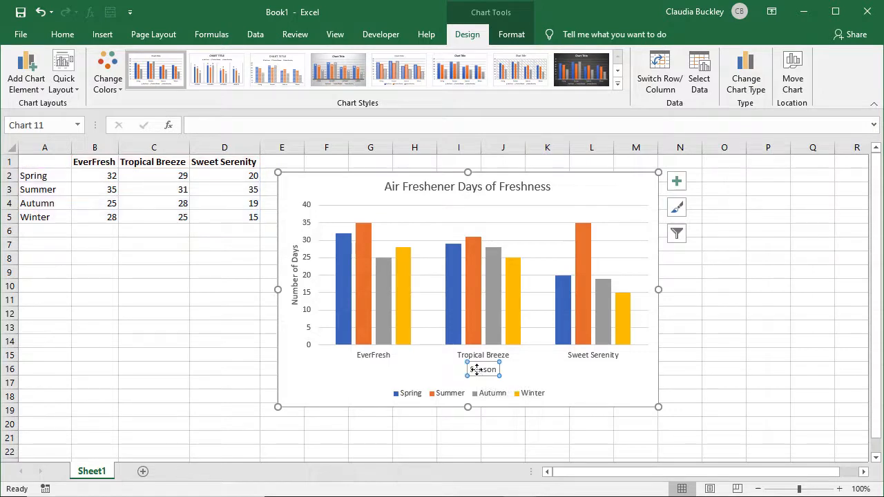
{"action": "type", "text": "Scent"}
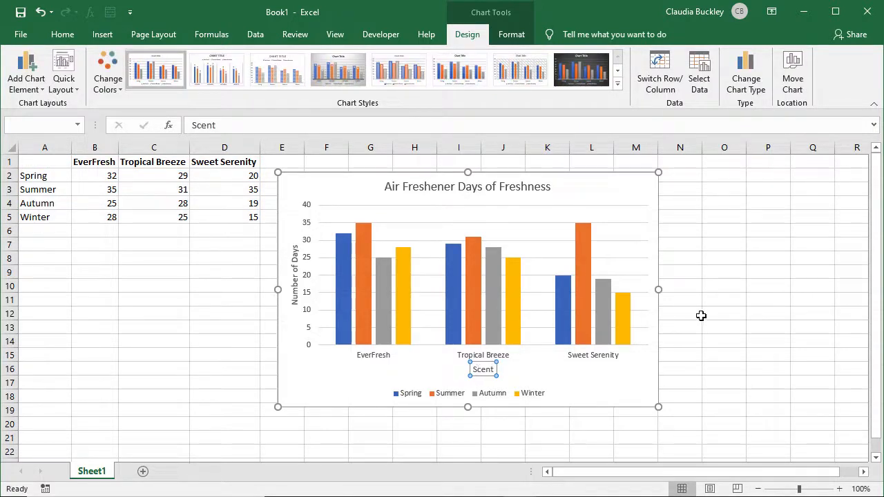
{"action": "left_click", "coordinate": [680, 312]}
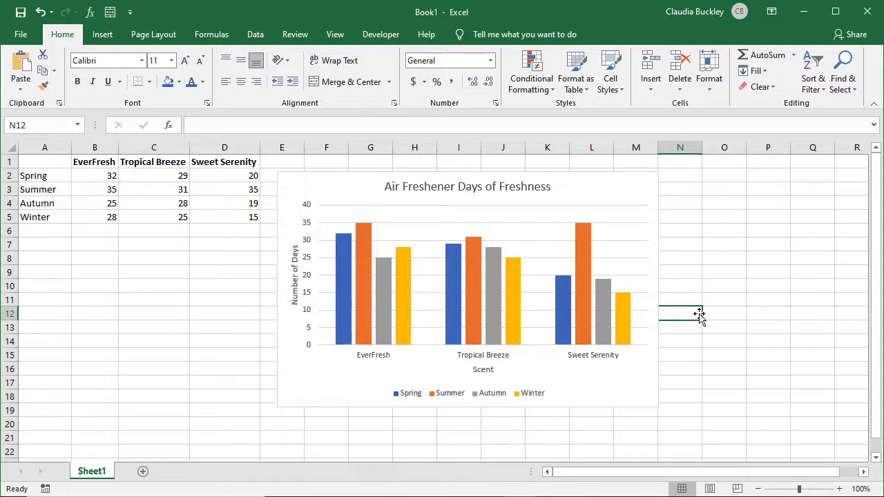
{"action": "mouse_move", "coordinate": [698, 312]}
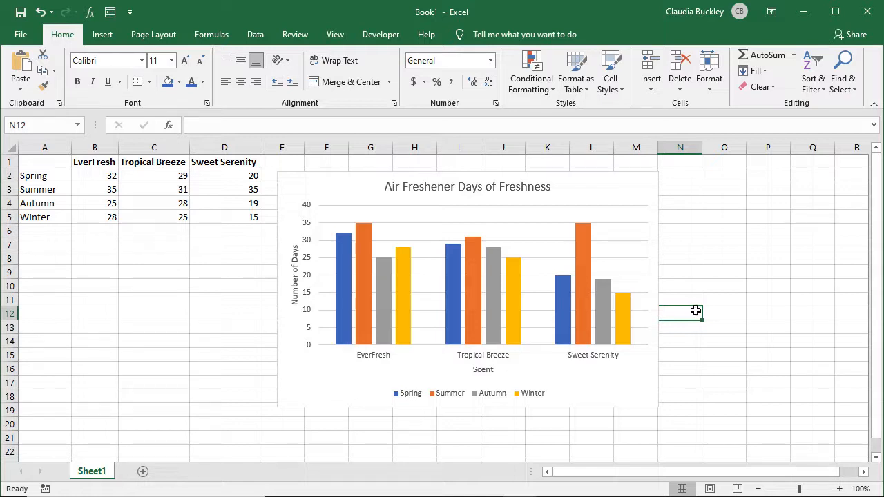
{"action": "left_click", "coordinate": [467, 277]}
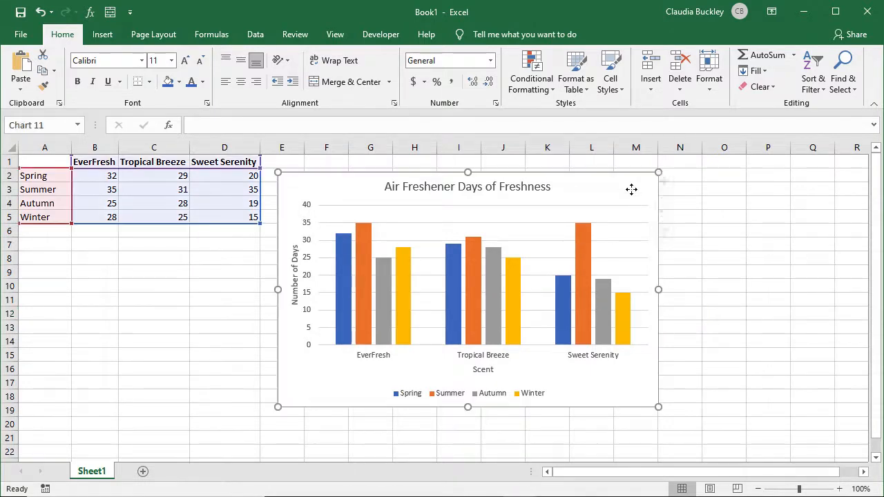
{"action": "left_click", "coordinate": [467, 290]}
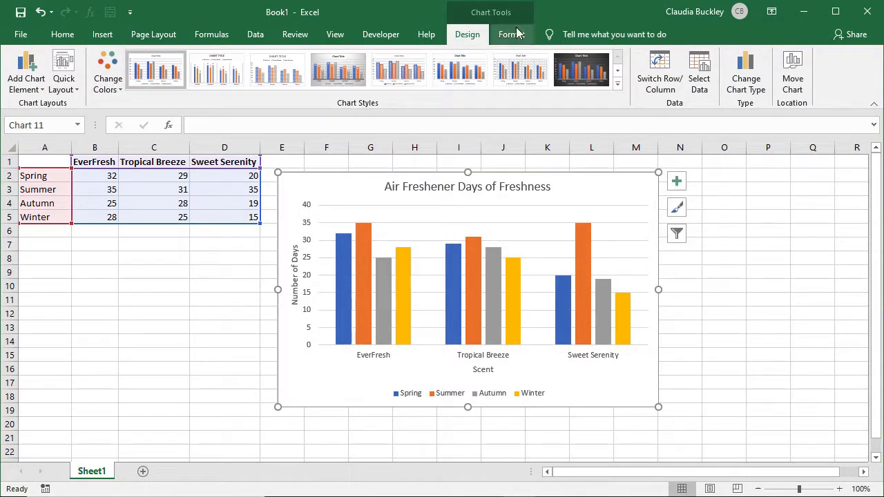
{"action": "left_click", "coordinate": [511, 34]}
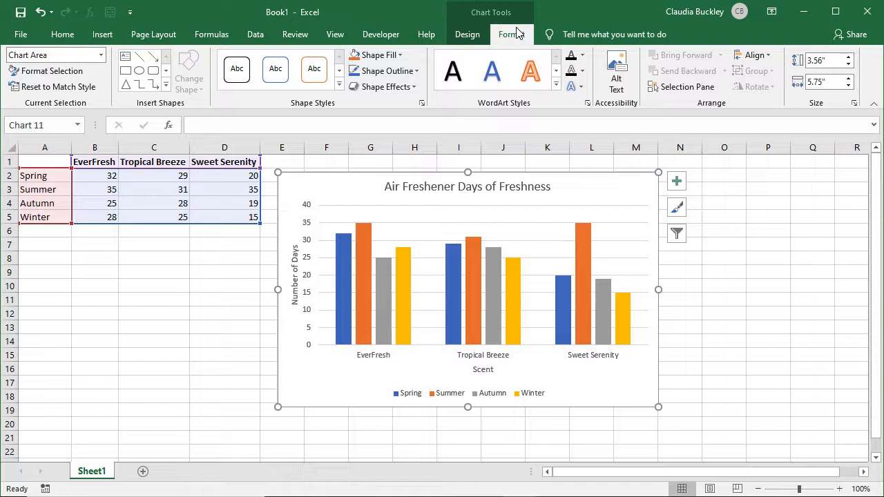
{"action": "left_click", "coordinate": [467, 33]}
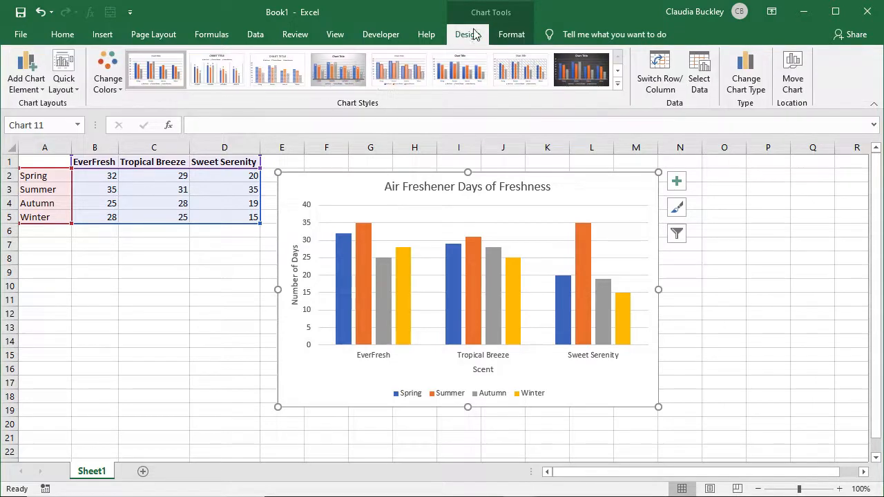
{"action": "left_click", "coordinate": [215, 69]}
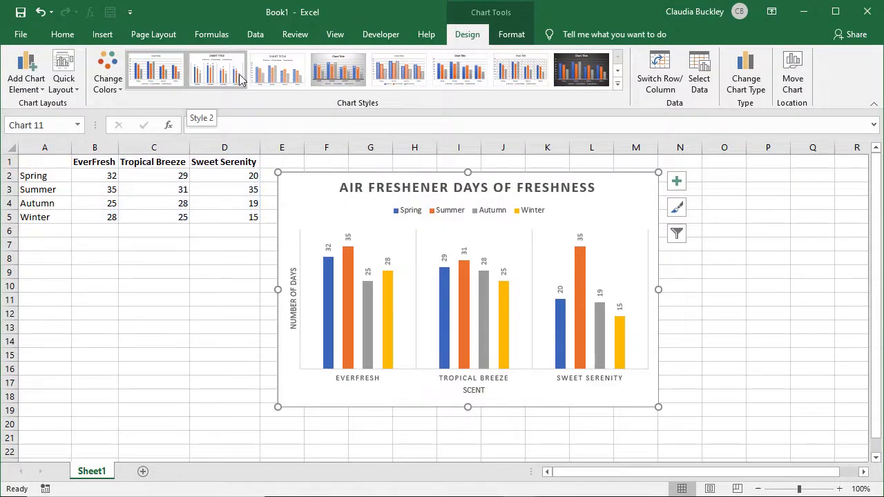
{"action": "left_click", "coordinate": [155, 69]}
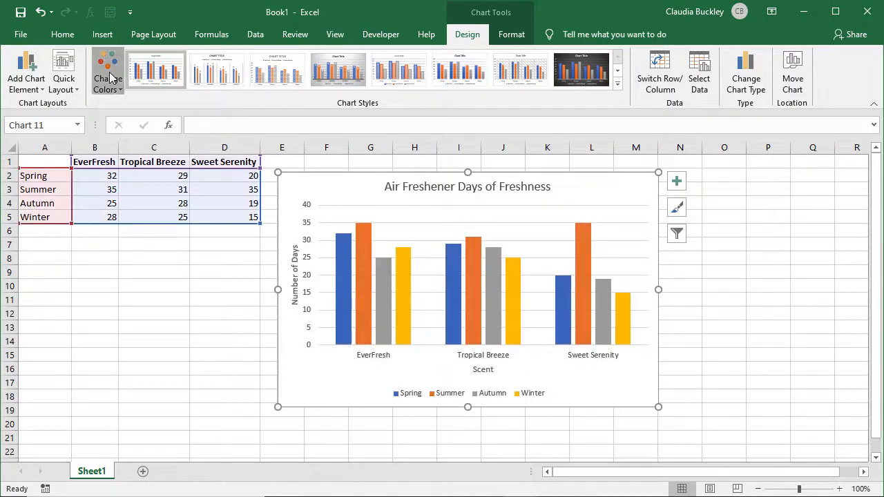
{"action": "left_click", "coordinate": [108, 71]}
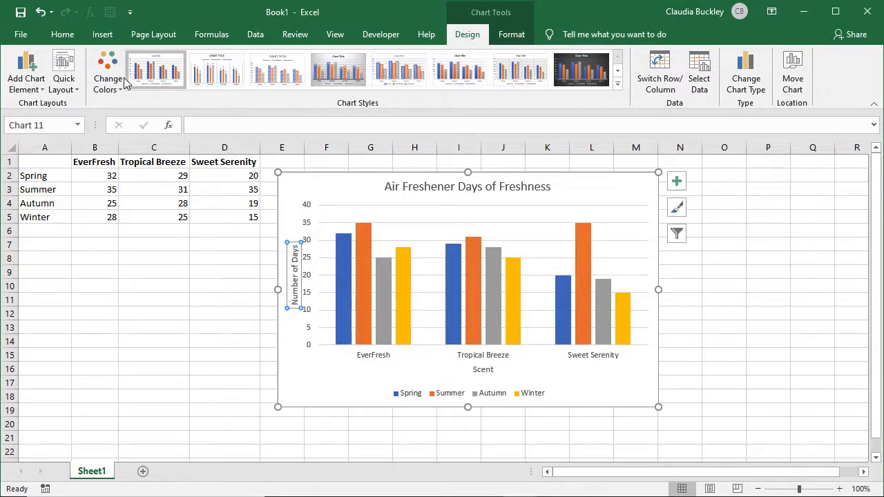
Step: Bold the axis titles and fill the Autumn series bars light green
{"action": "left_click", "coordinate": [62, 34]}
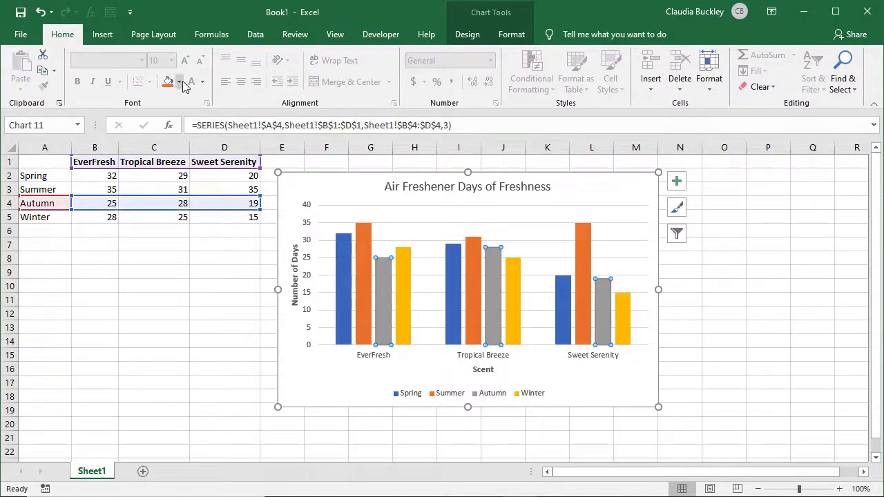
{"action": "left_click", "coordinate": [180, 82]}
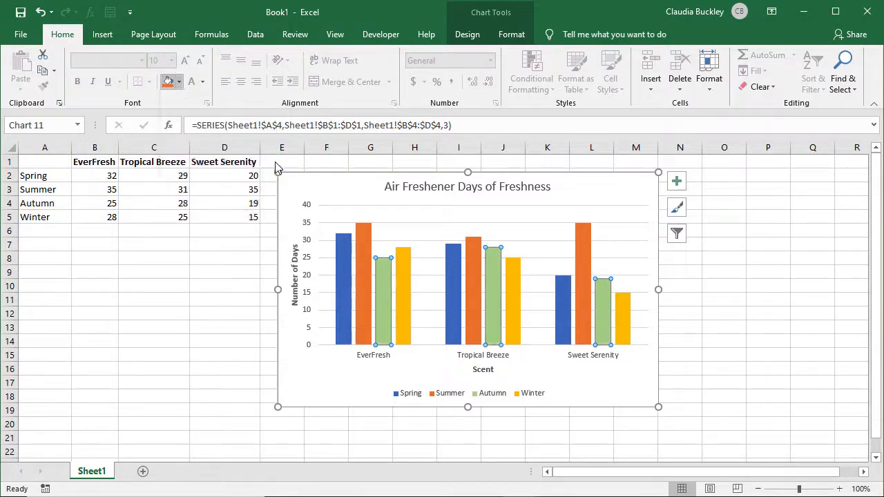
{"action": "left_click", "coordinate": [679, 313]}
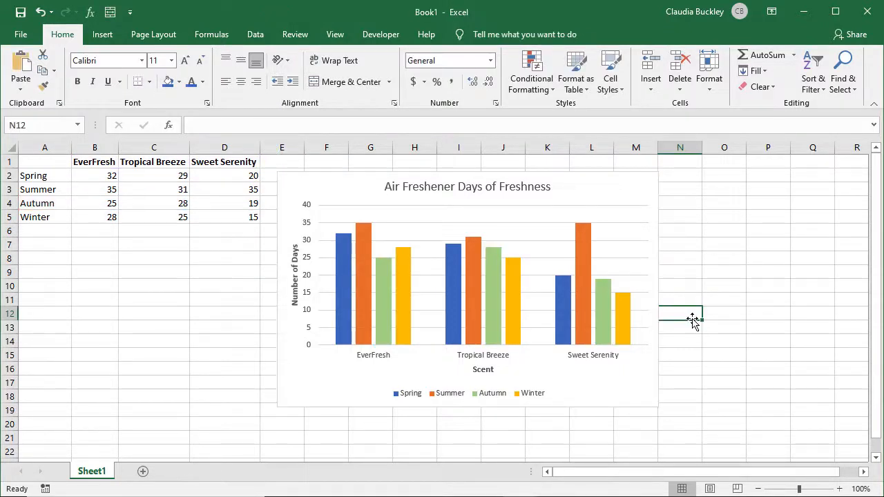